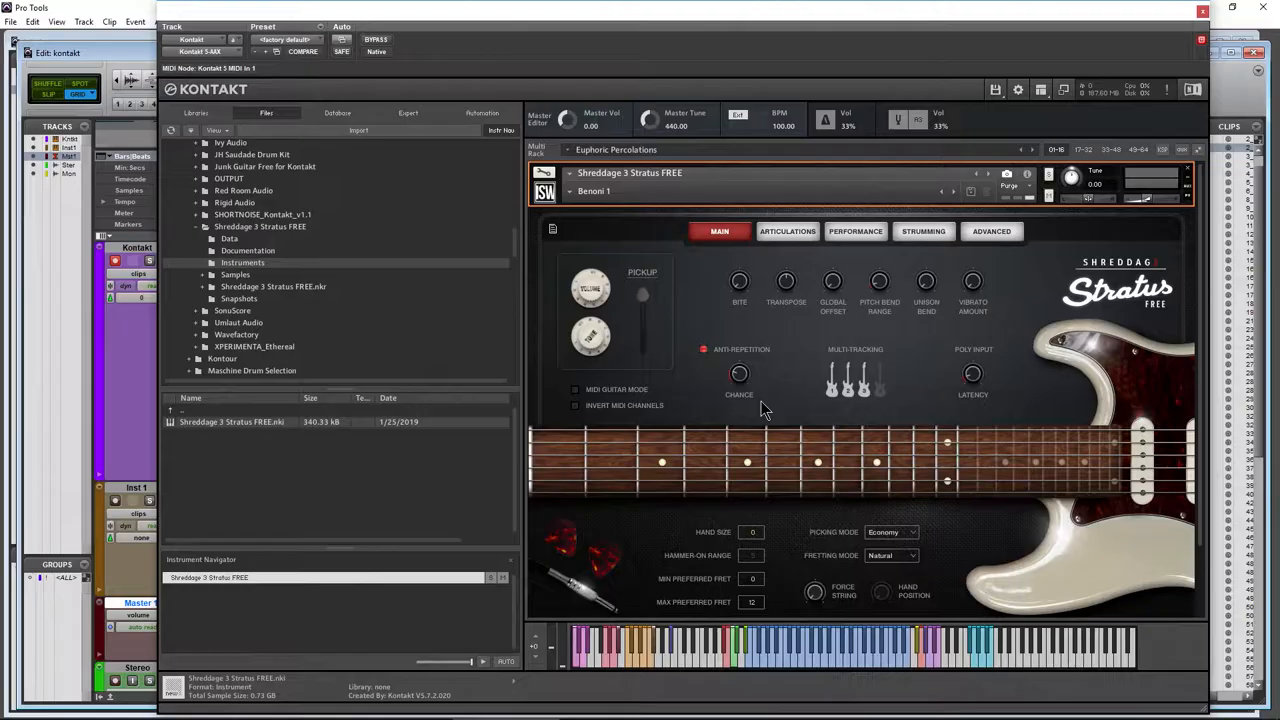
mouse_move(772, 355)
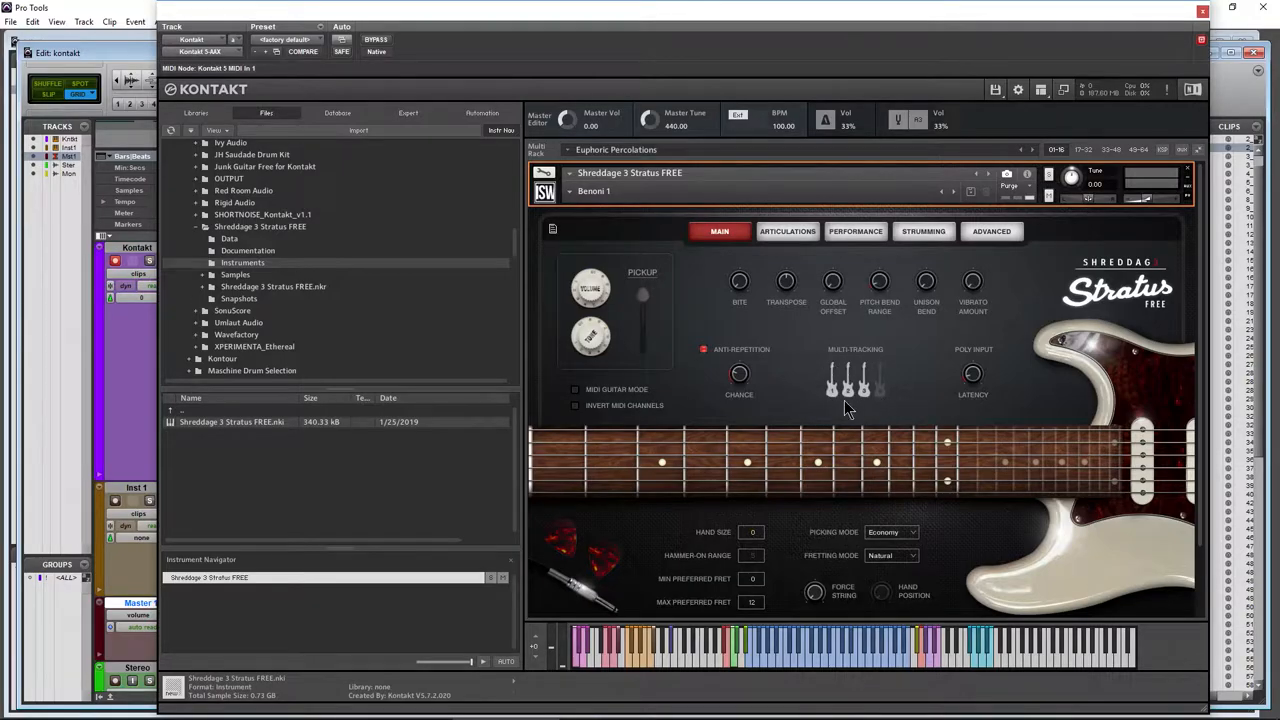
mouse_move(815, 465)
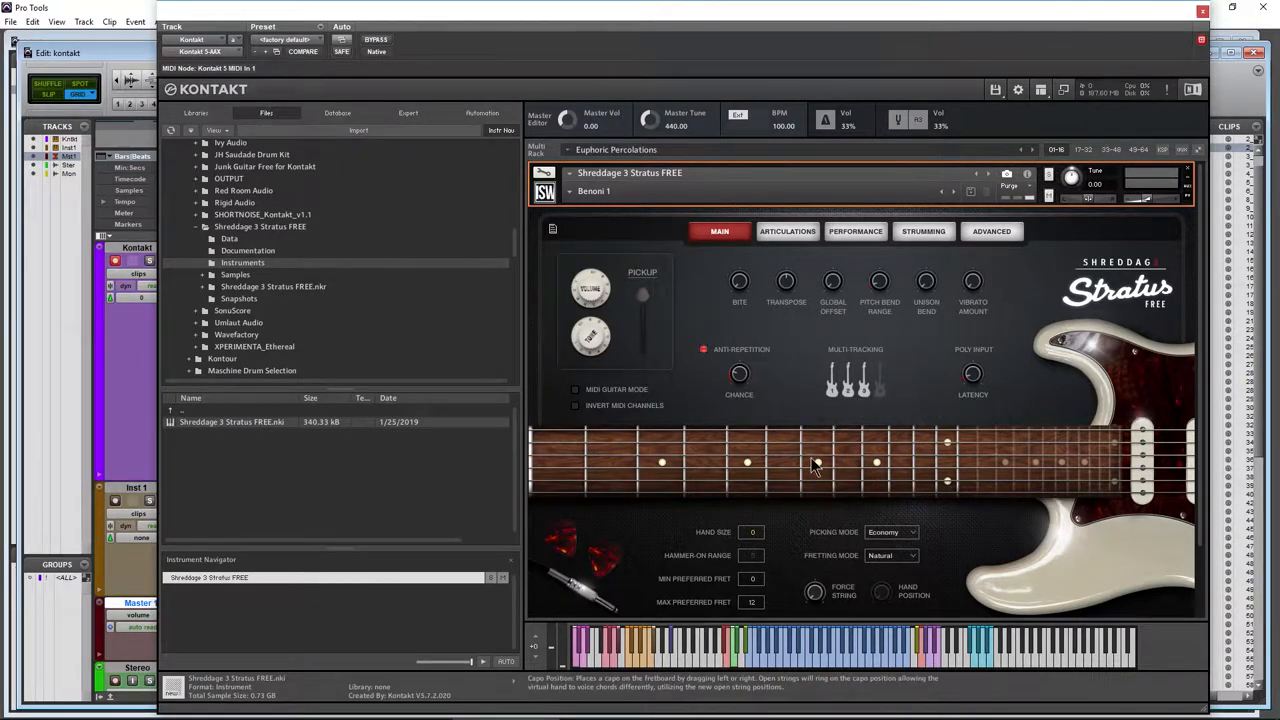
Step: Browse Picking Mode choices, the Performance and Advanced pages, then the Console's Twang settings
left_click(888, 531)
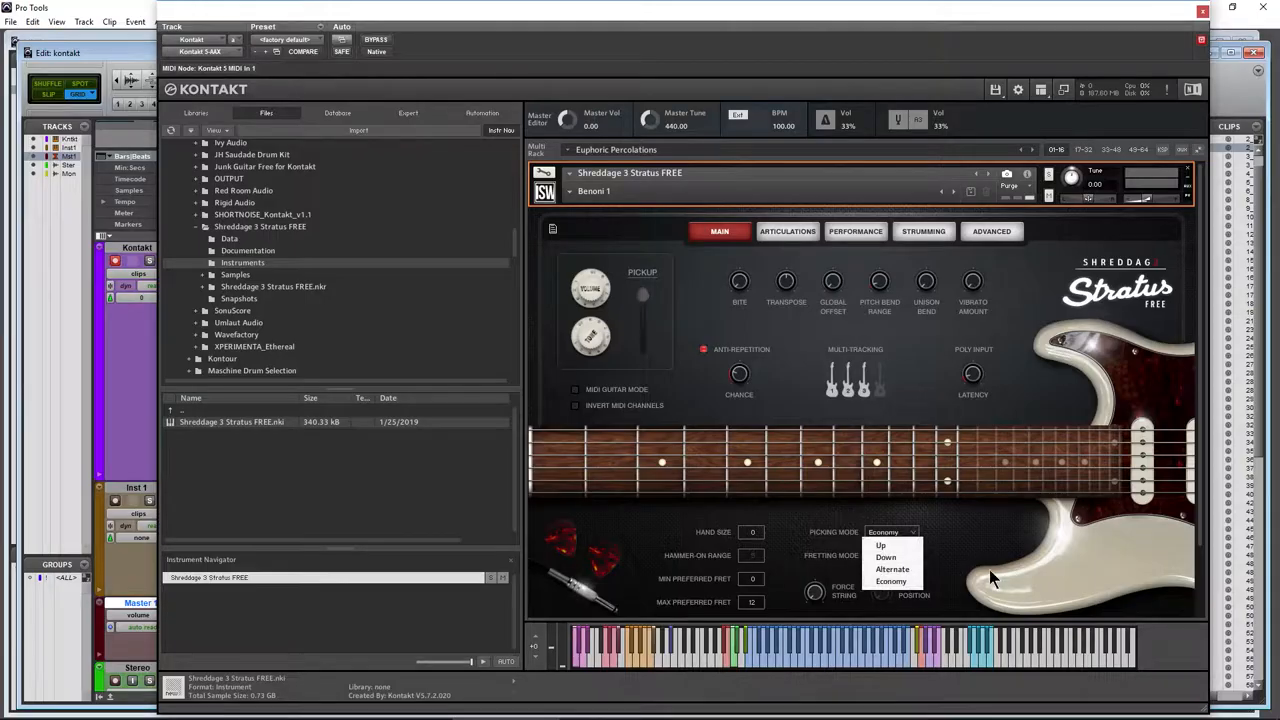
left_click(891, 555)
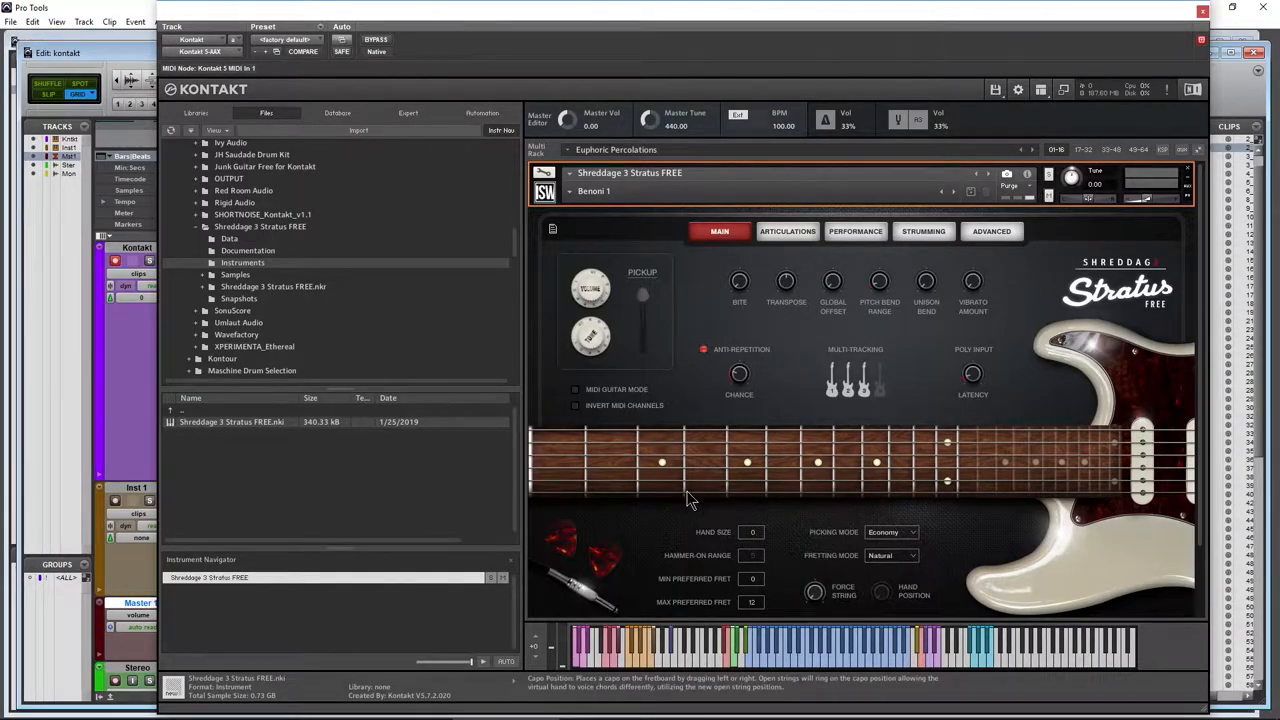
left_click(855, 231)
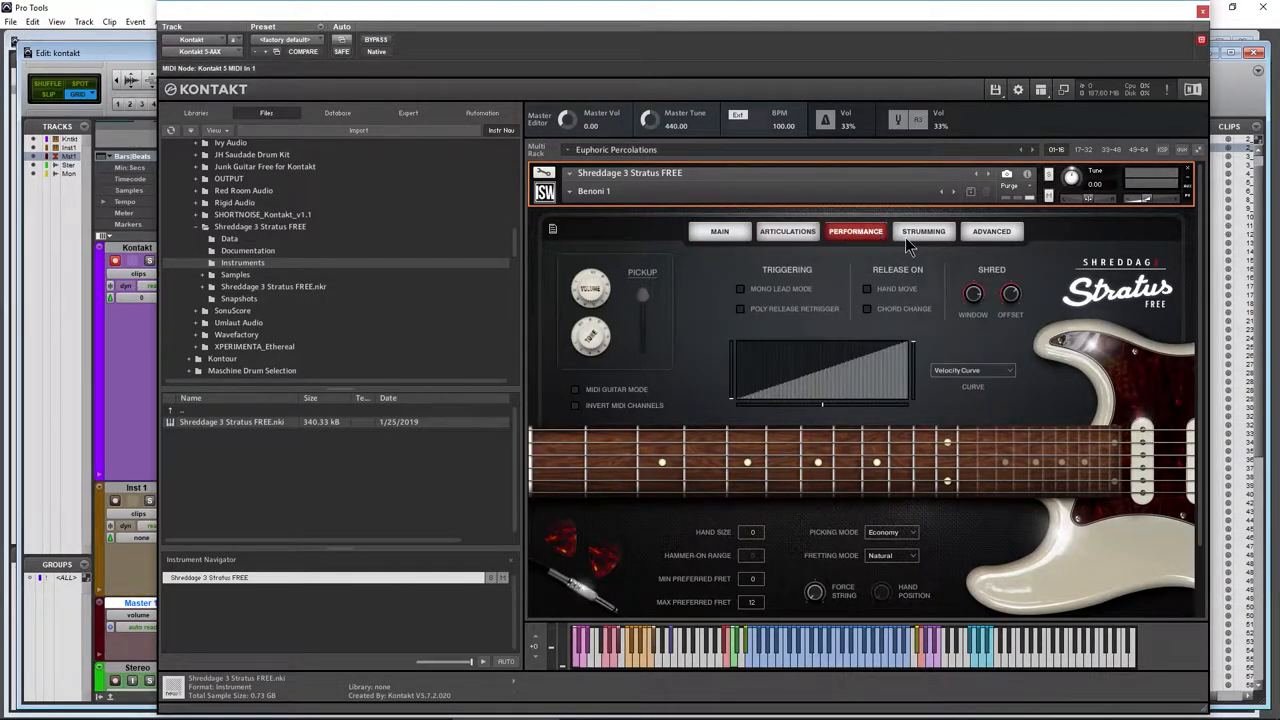
left_click(991, 231)
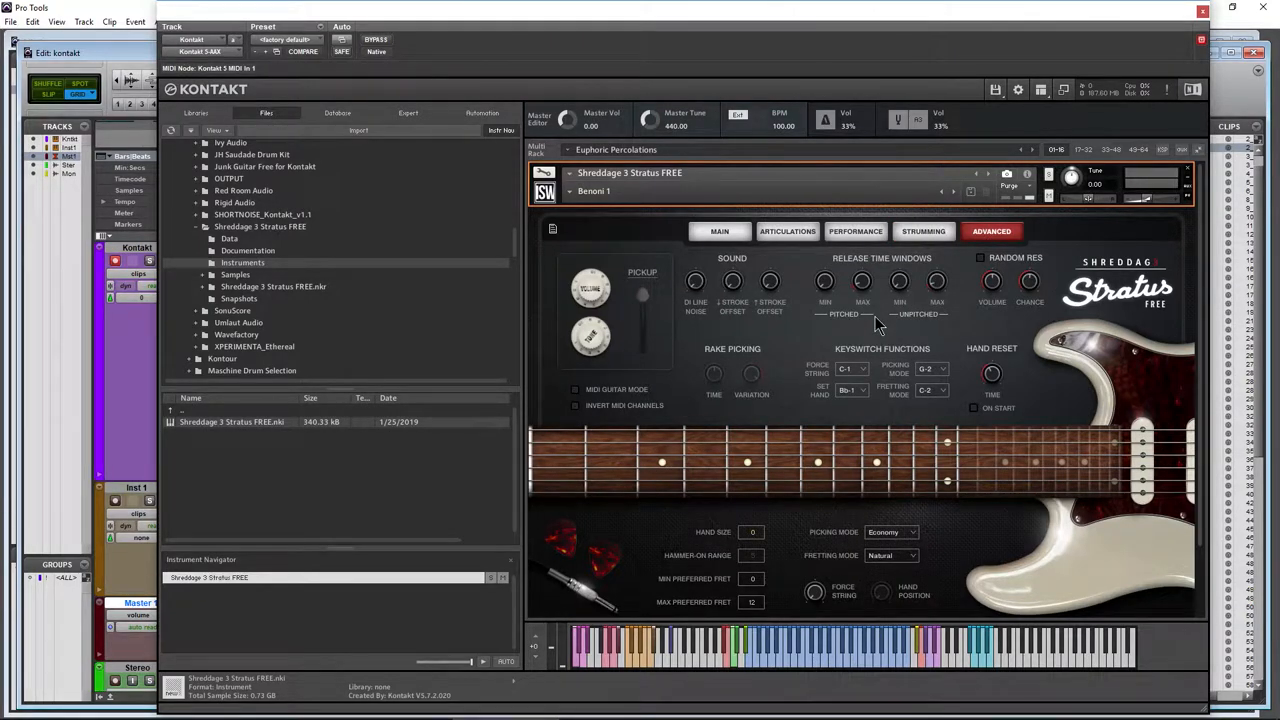
left_click(719, 231)
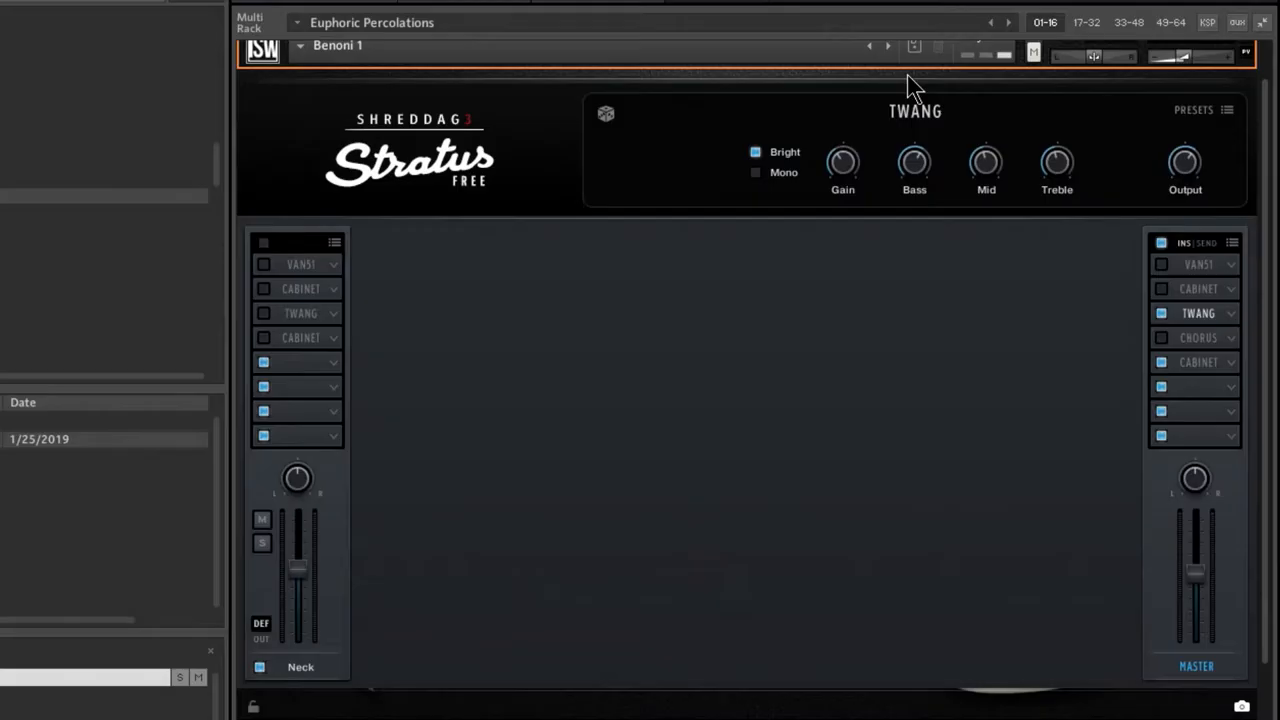
Step: Audition the Cabinet, Twang and VAN51 master units and switch the VAN51 amp on
left_click(1198, 362)
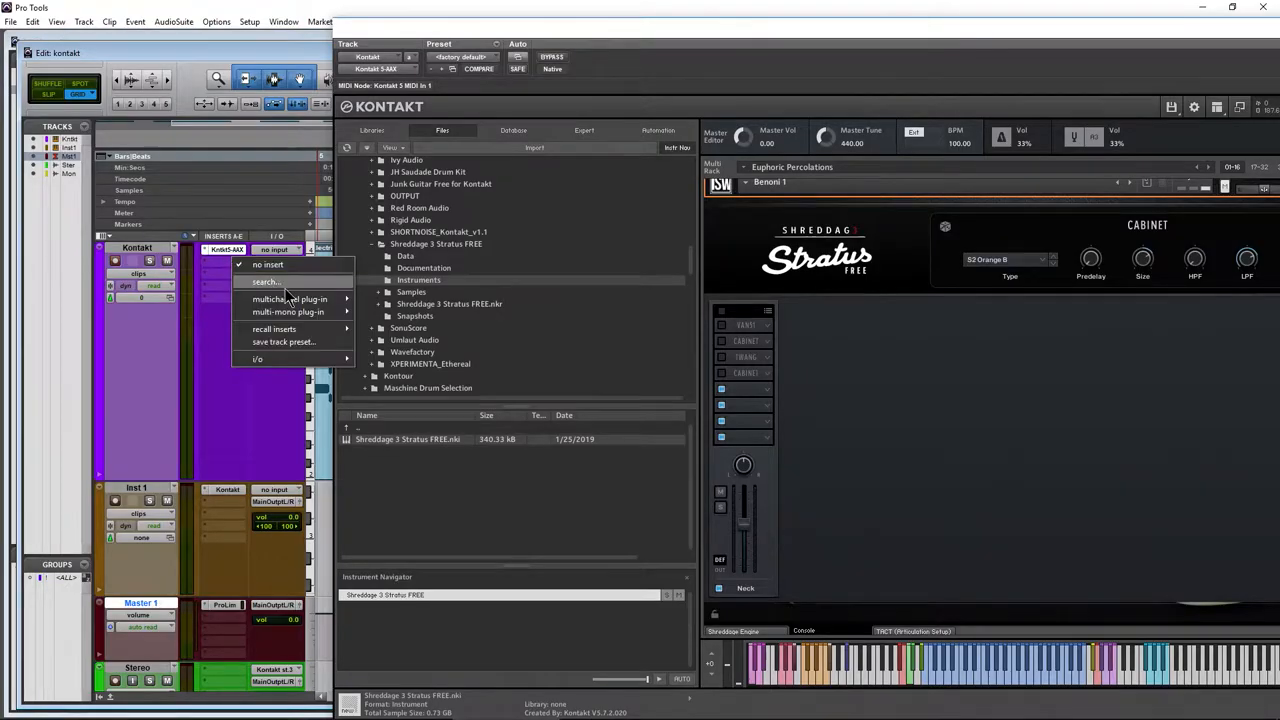
left_click(289, 299)
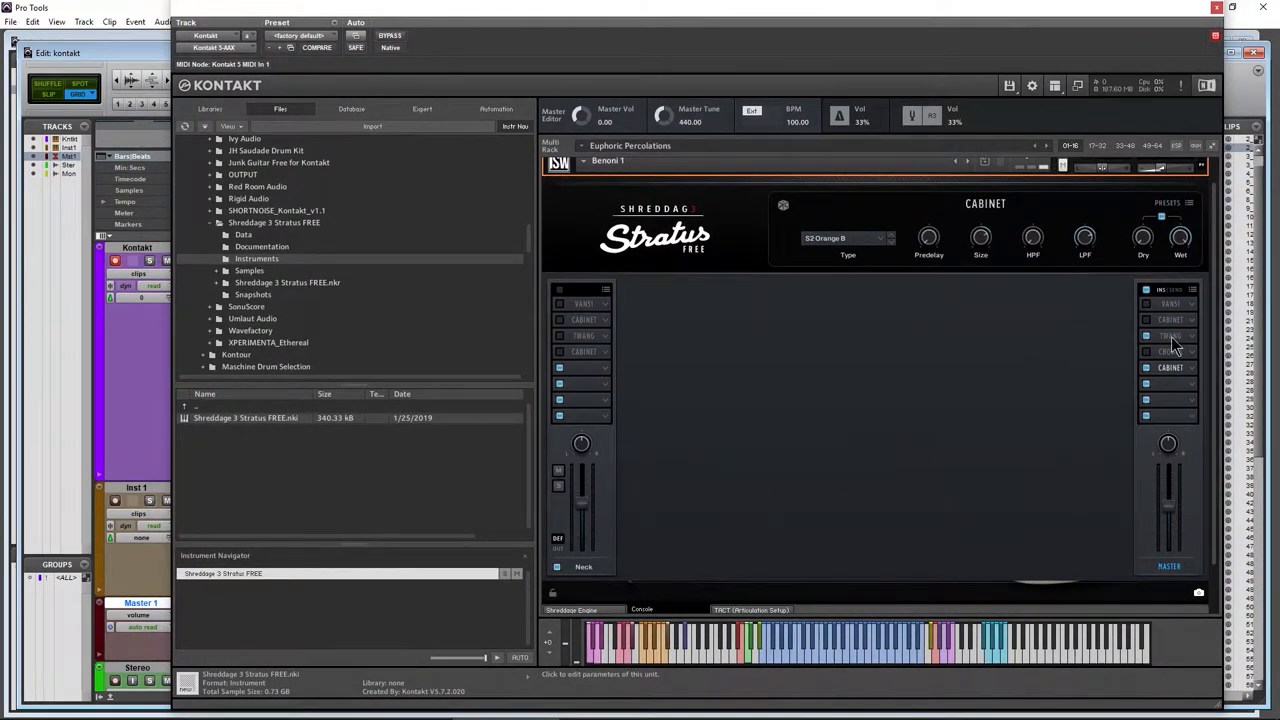
left_click(1170, 335)
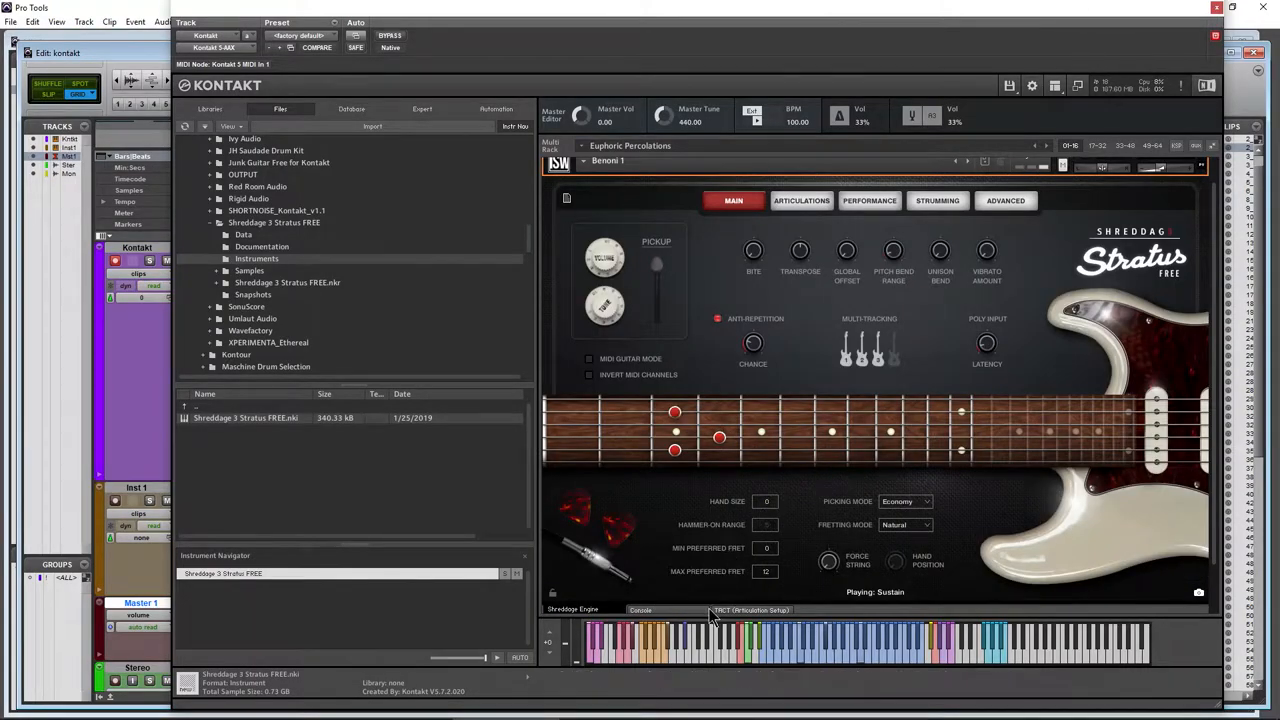
left_click(640, 610)
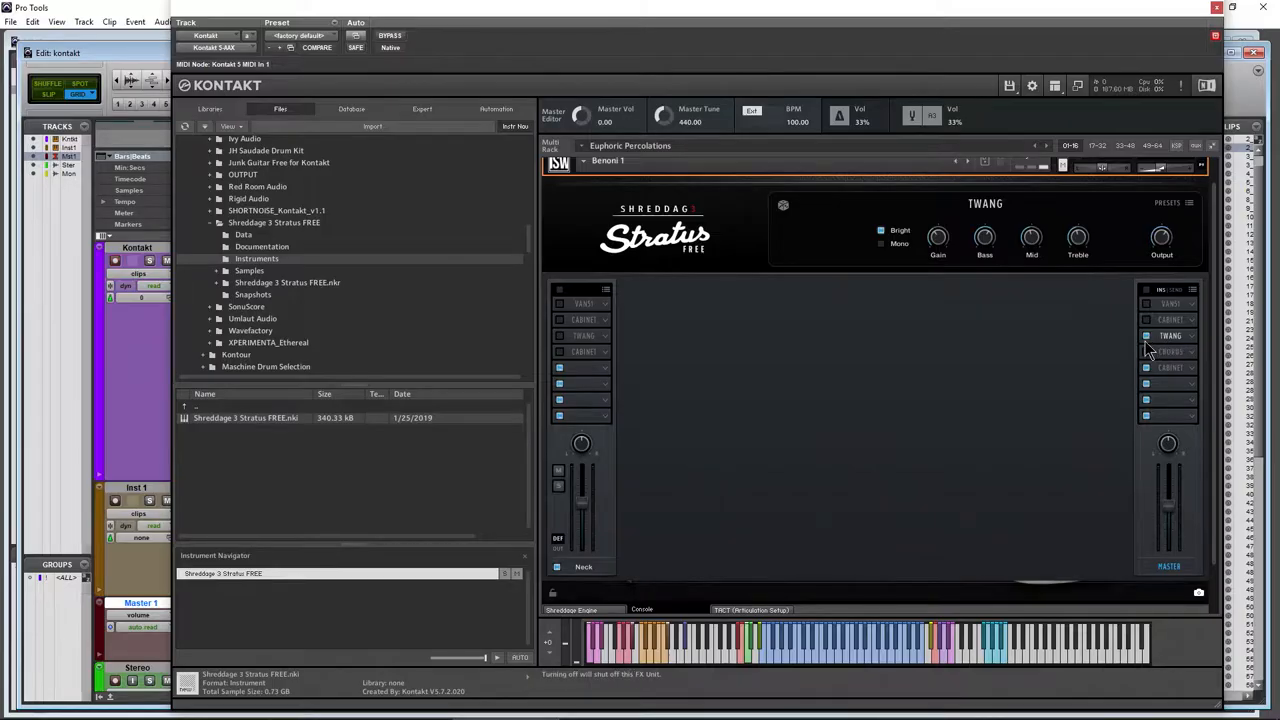
left_click(1170, 304)
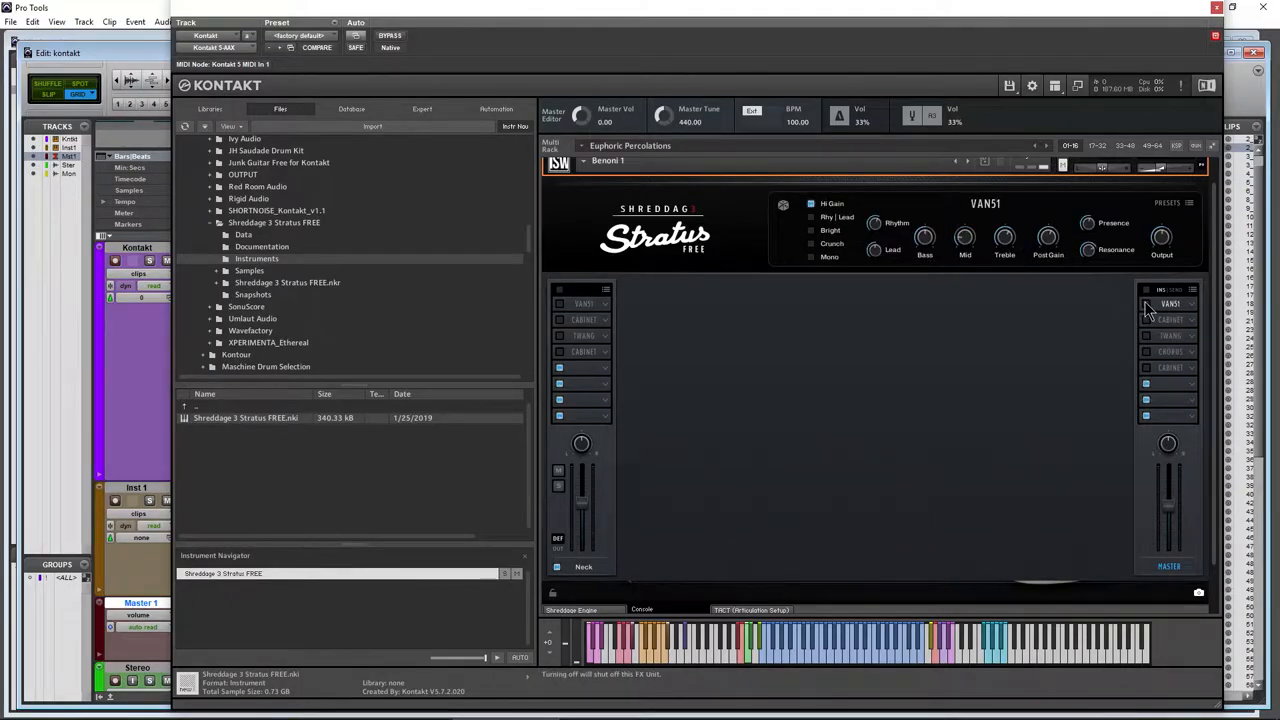
left_click(1170, 319)
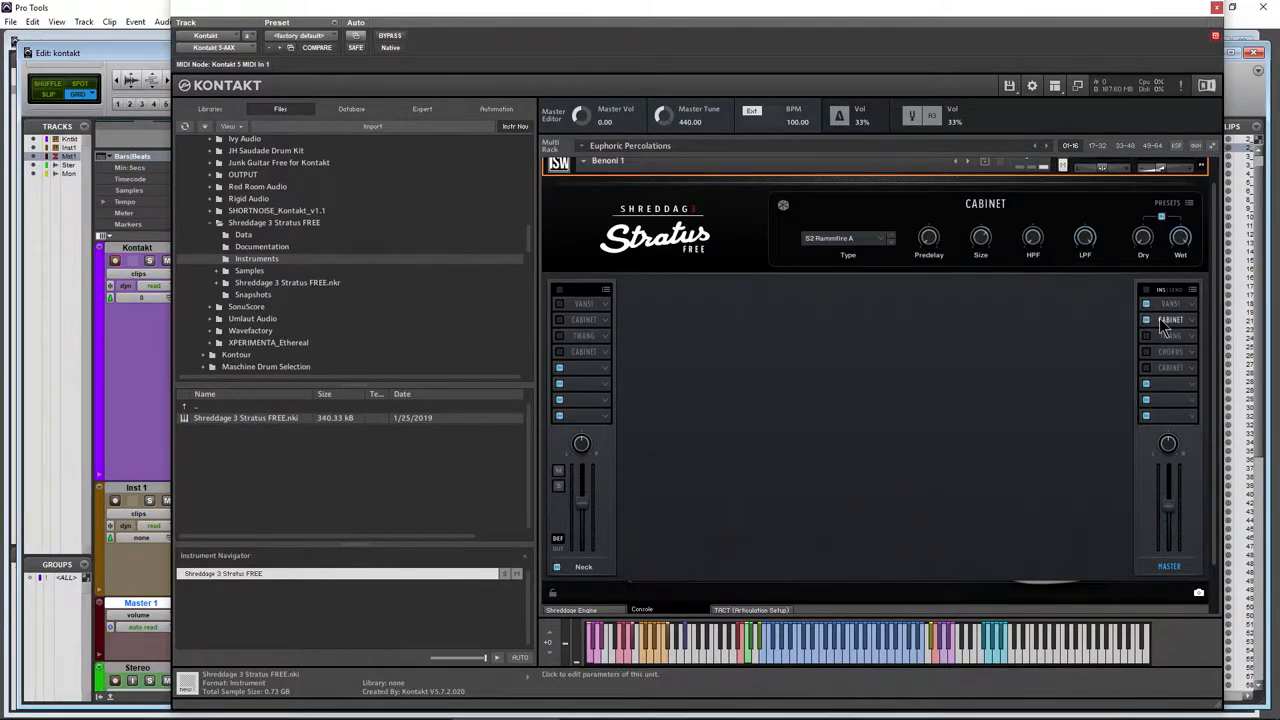
left_click(1170, 303)
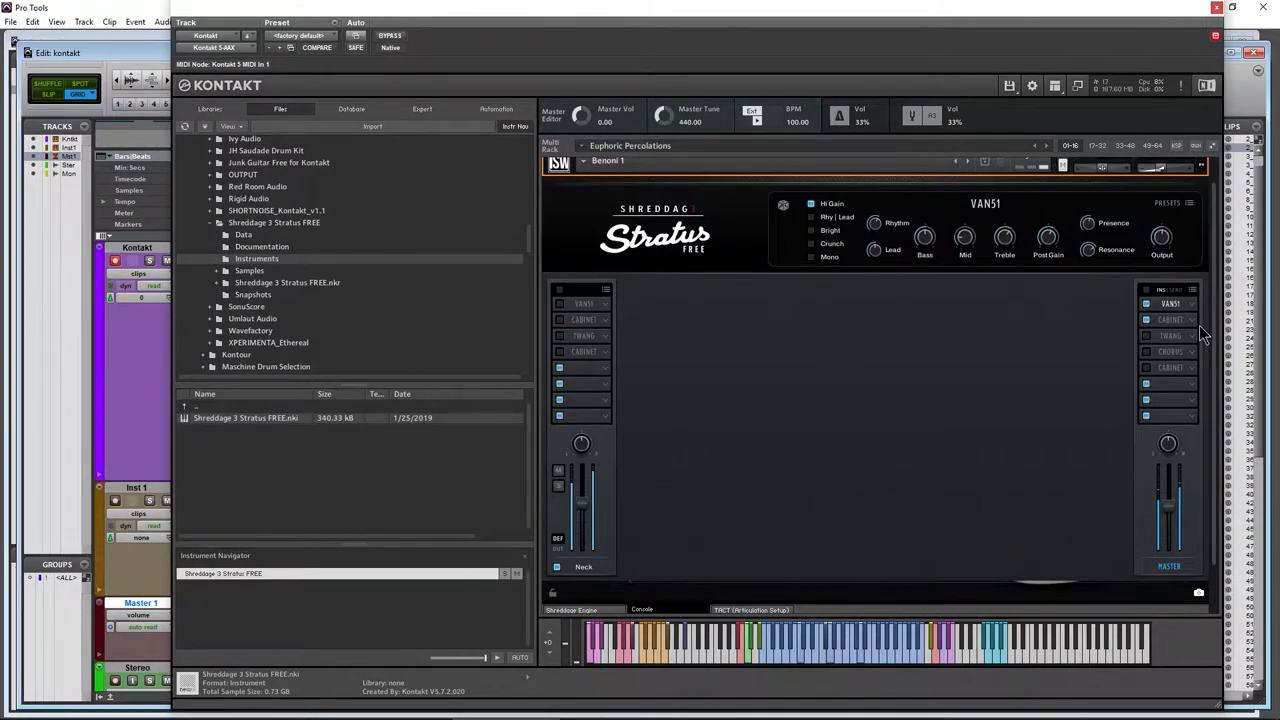
mouse_move(912, 430)
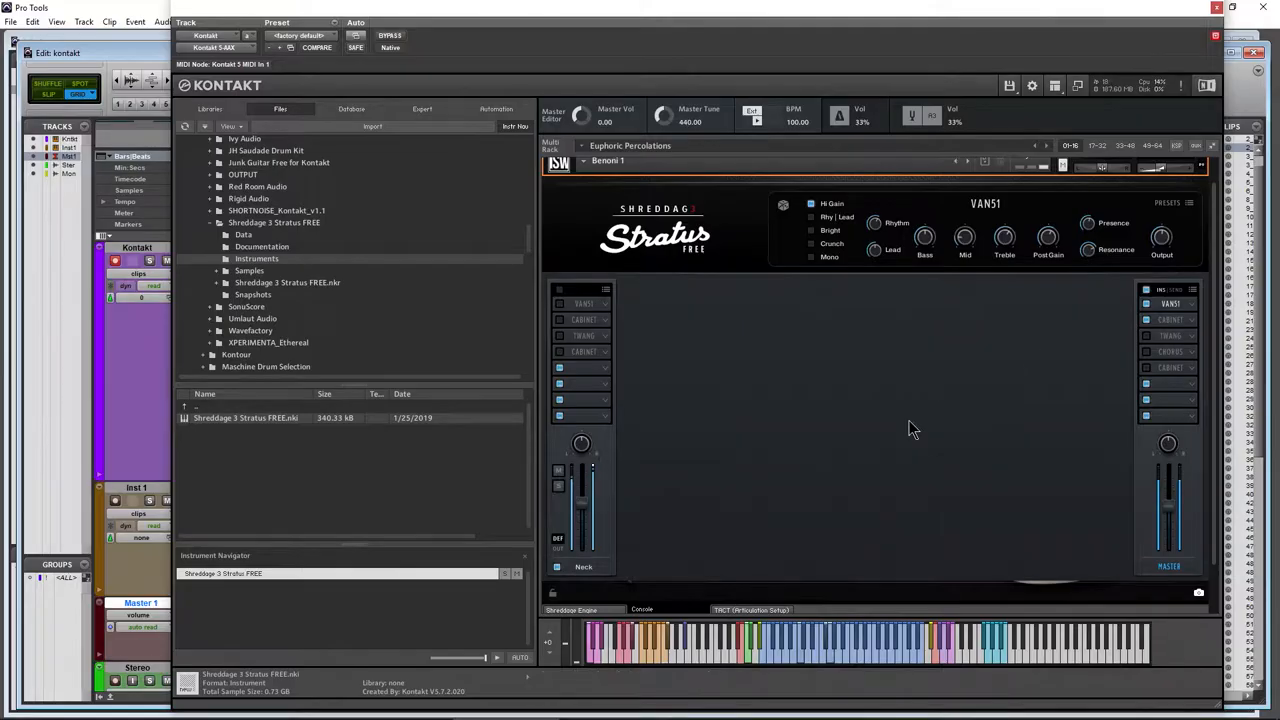
mouse_move(947, 43)
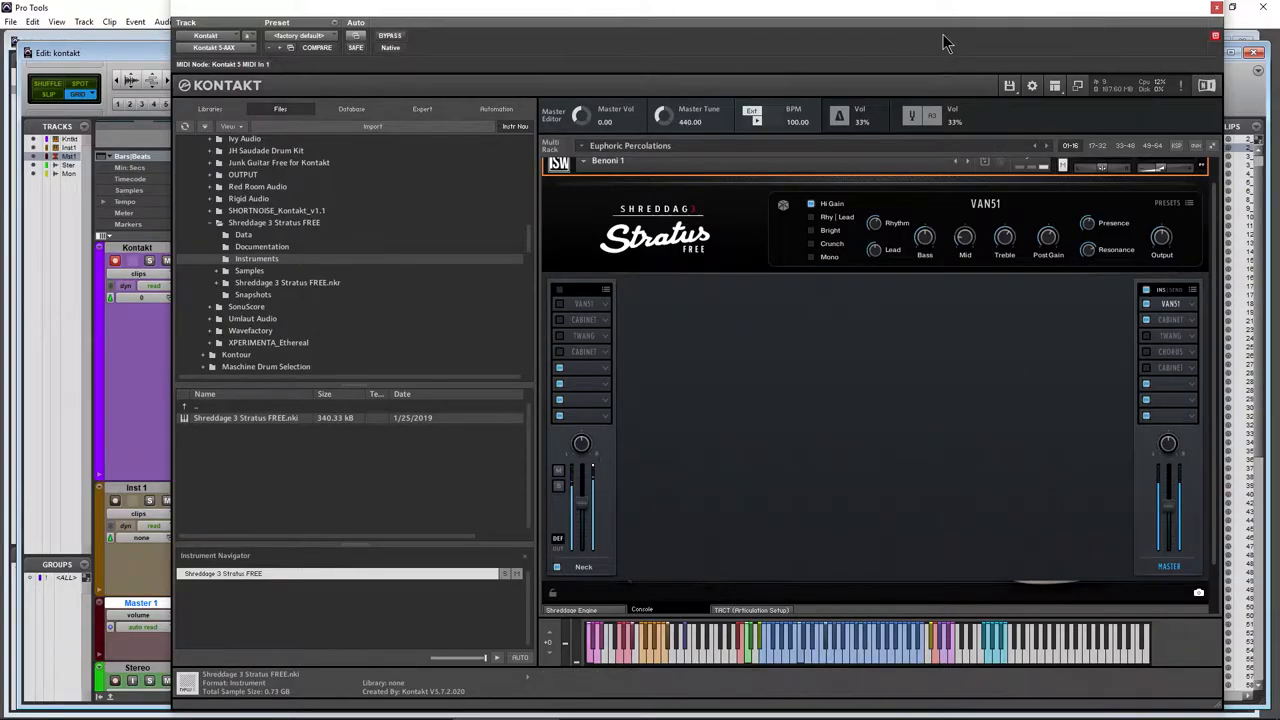
mouse_move(593, 607)
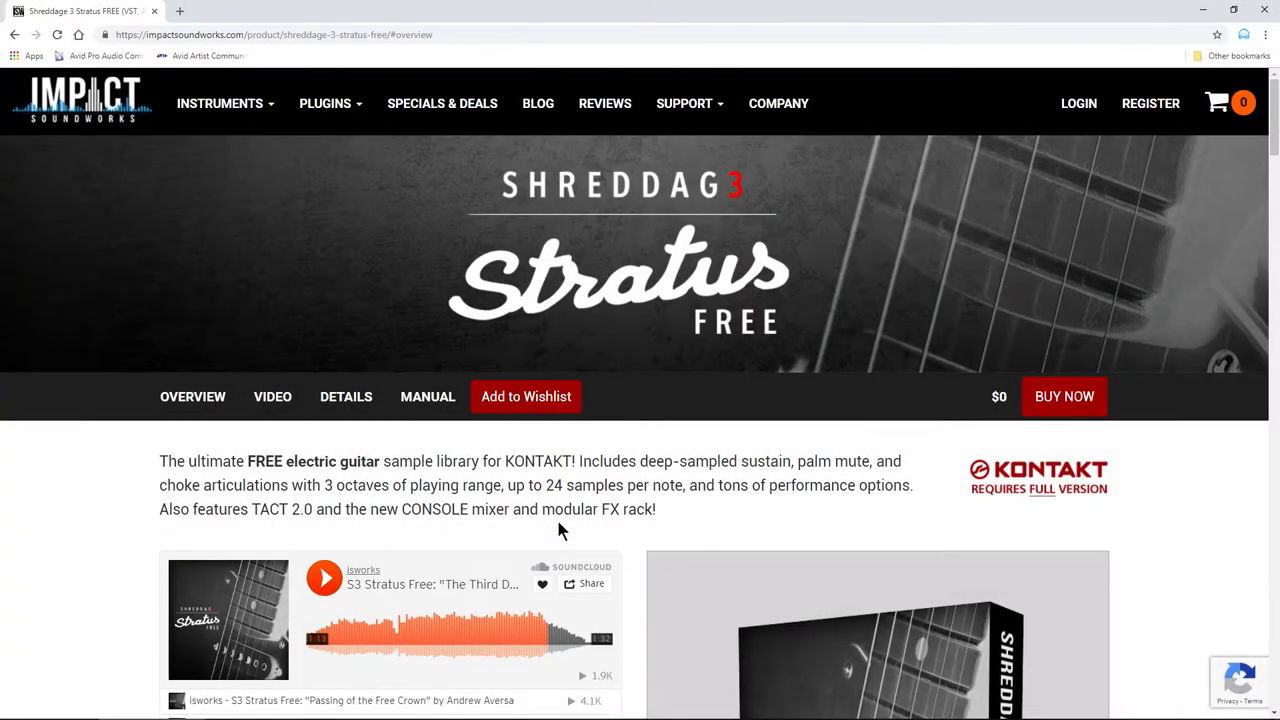
mouse_move(970, 388)
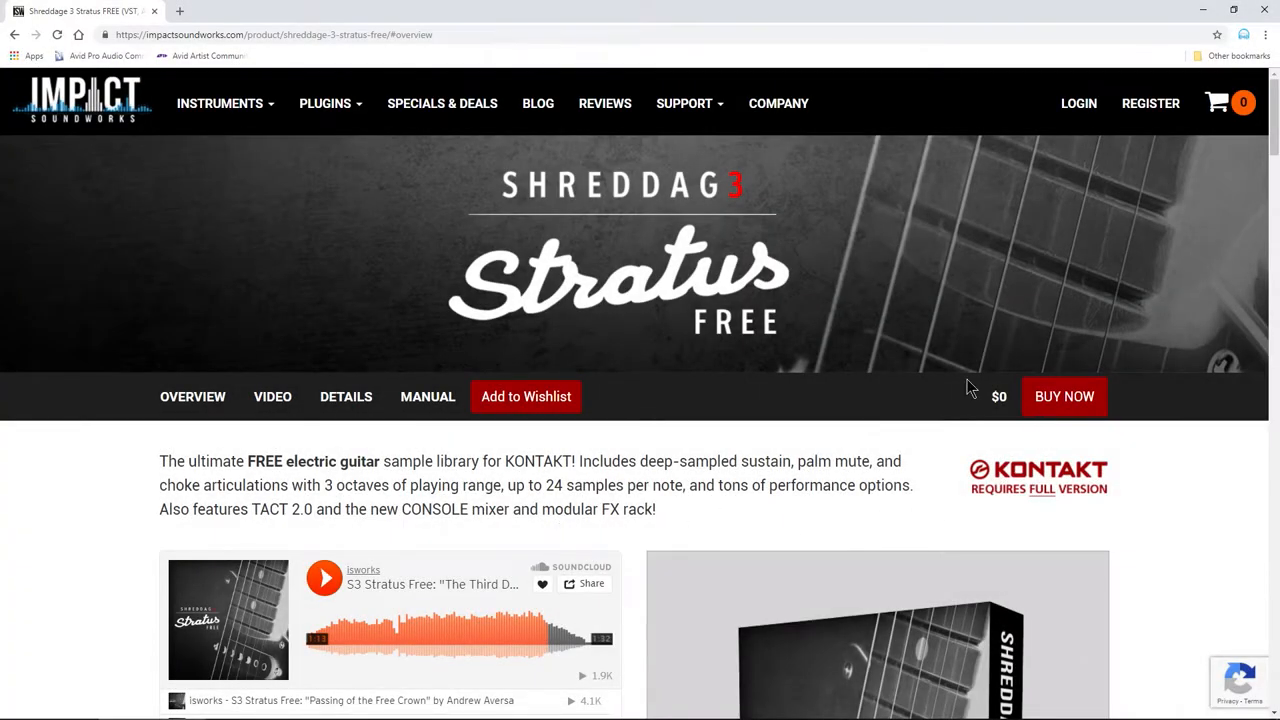
Step: Scroll through the Stratus FREE product overview and its full-Kontakt requirement
scroll("down", 3)
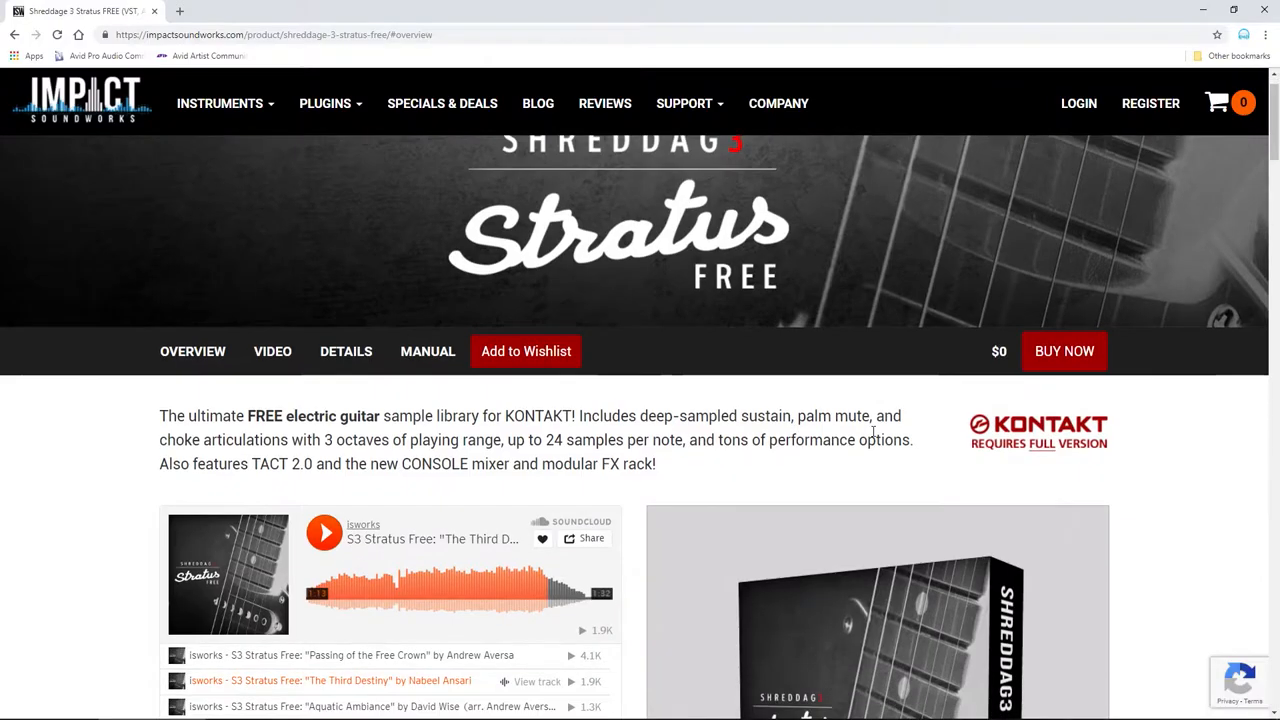
scroll("down", 3)
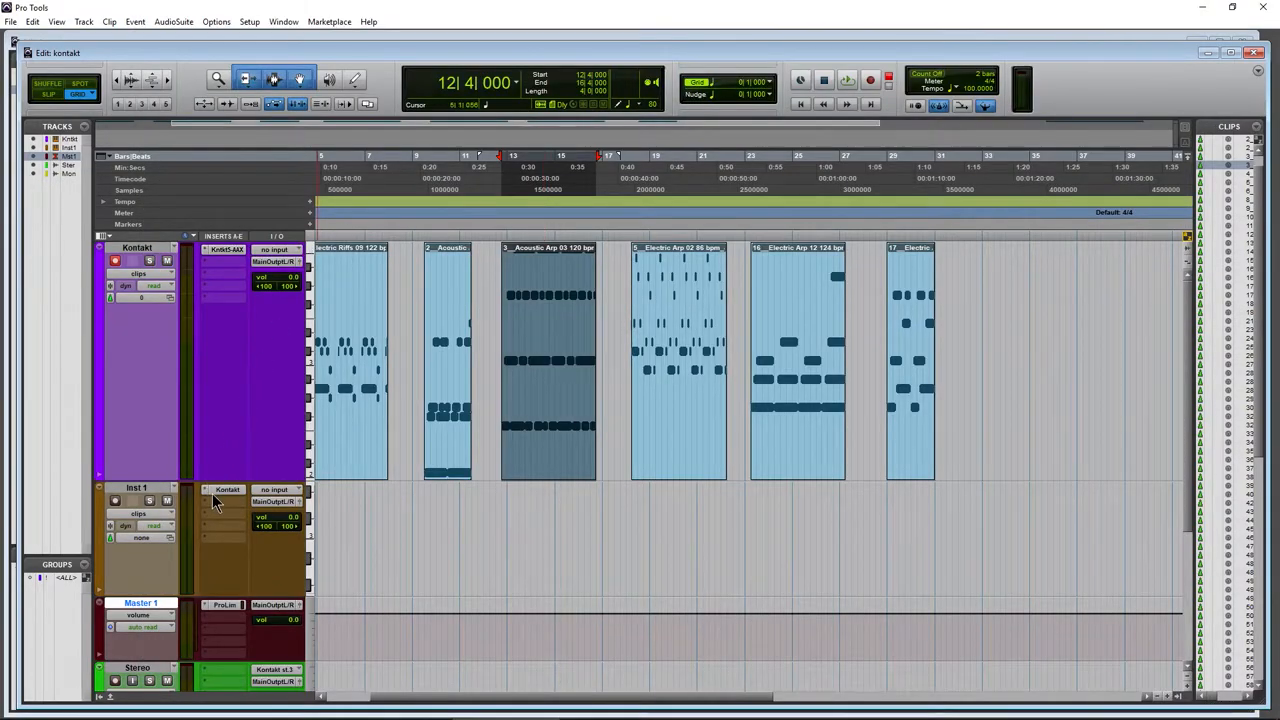
Step: Reopen Kontakt on Inst 1, discard the timed-out demo and reload Shreddage 3 Stratus FREE.nki
left_click(226, 489)
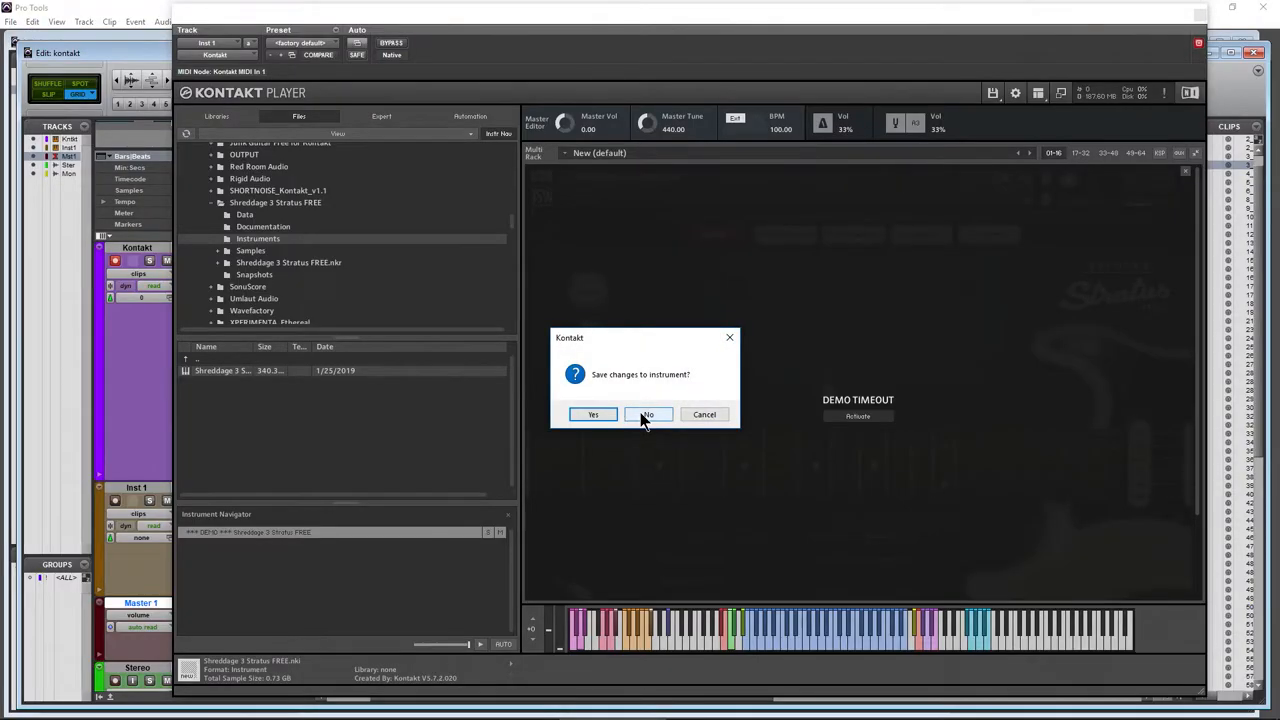
left_click(647, 414)
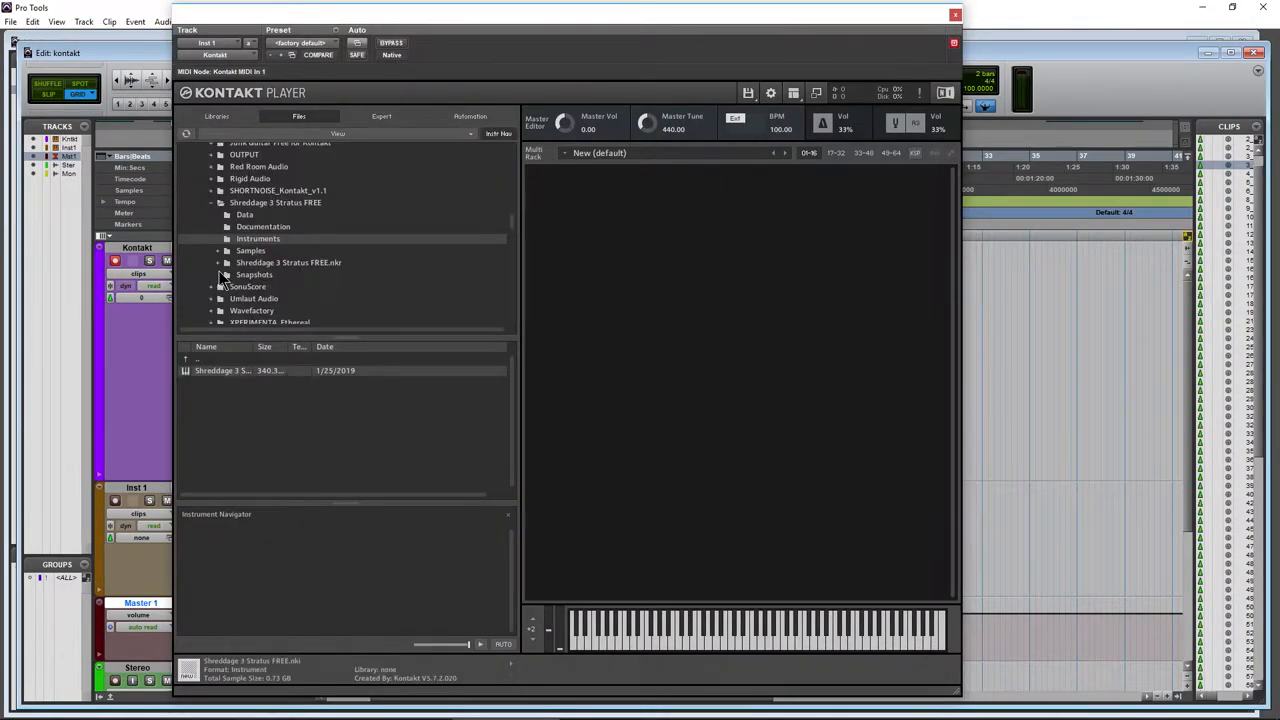
double_click(222, 370)
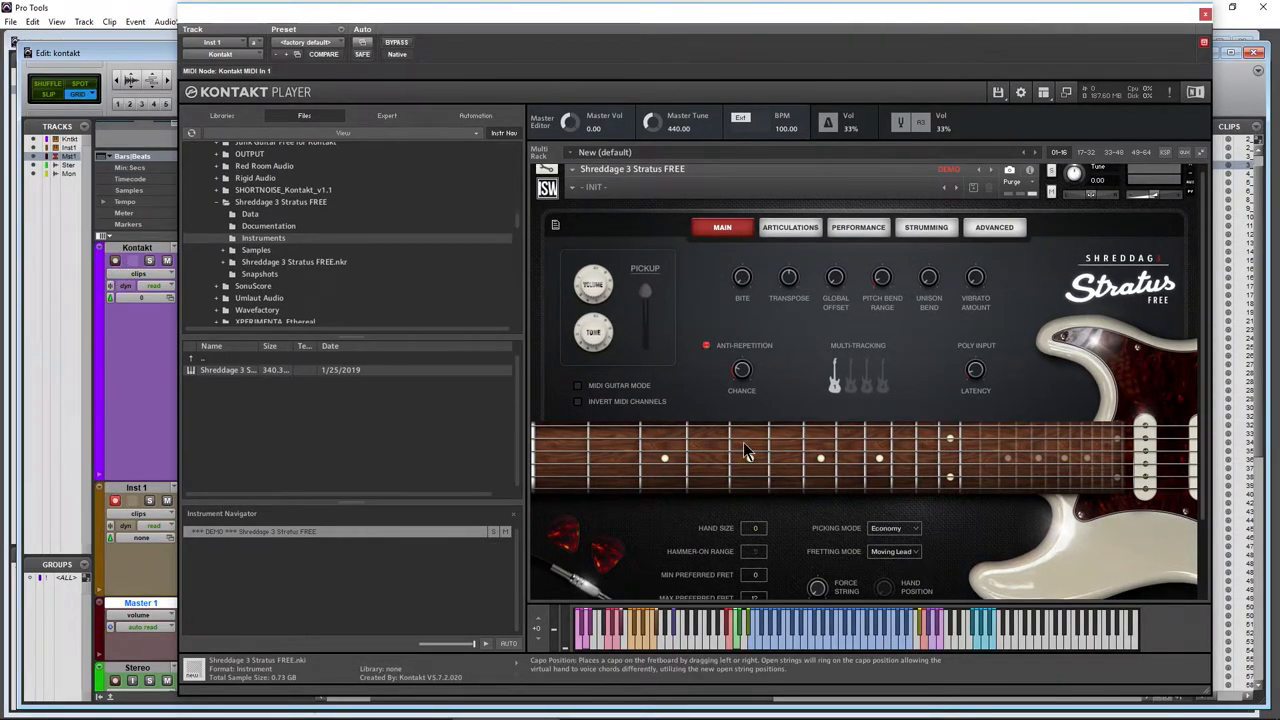
left_click(614, 463)
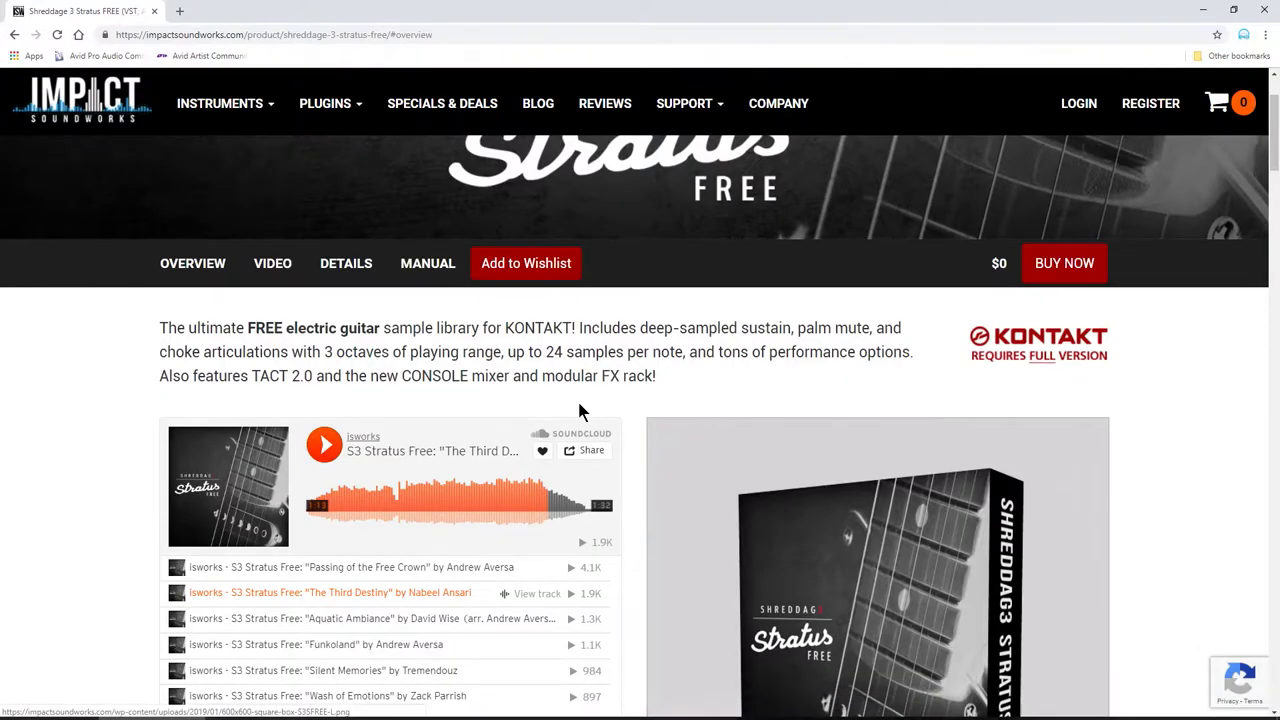
mouse_move(305, 302)
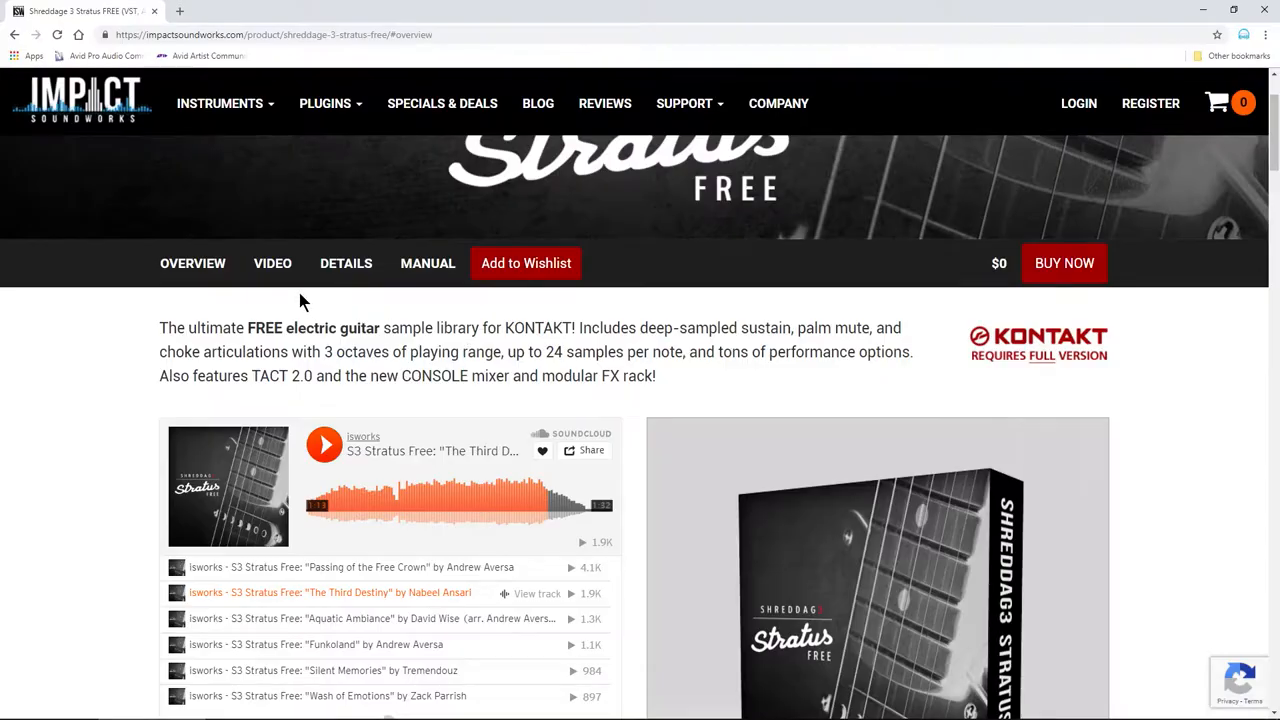
Step: Glance over the Stratus FREE product overview on the Impact Soundworks page
left_click(272, 263)
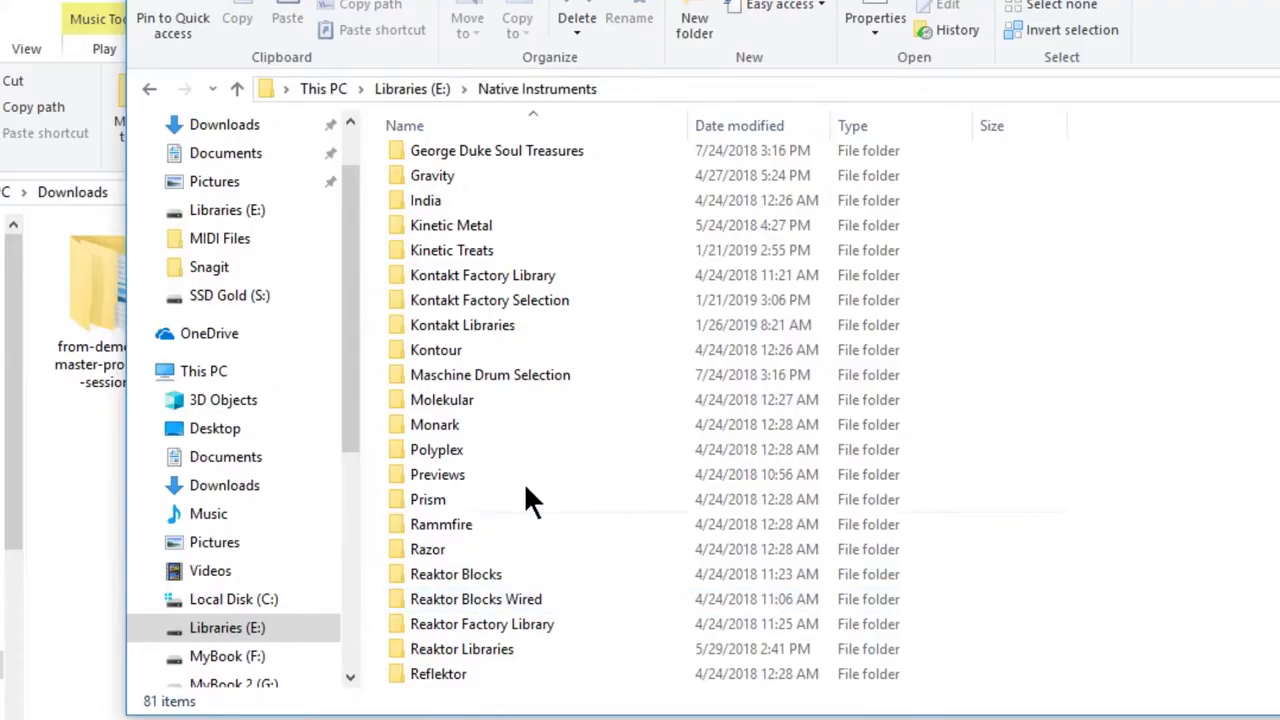
Step: Open Kontakt Libraries, then the Shreddage 3 Stratus FREE folder on drive E:
left_click(462, 325)
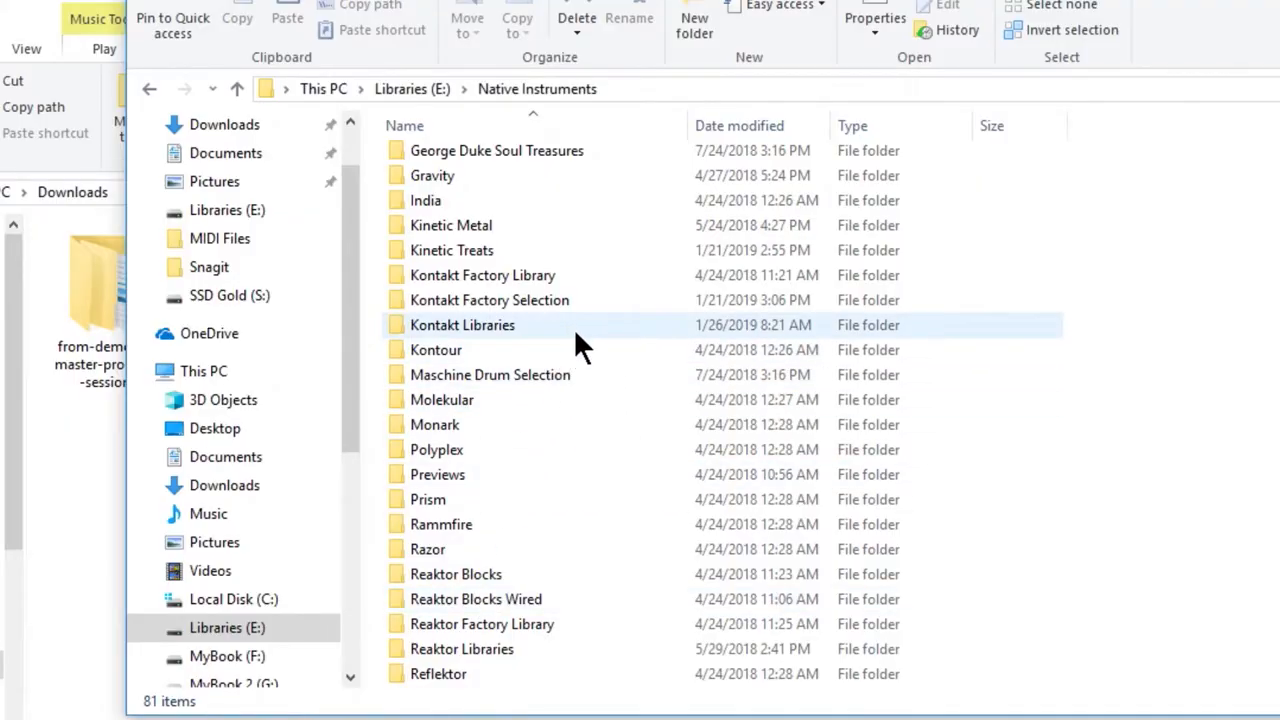
double_click(462, 325)
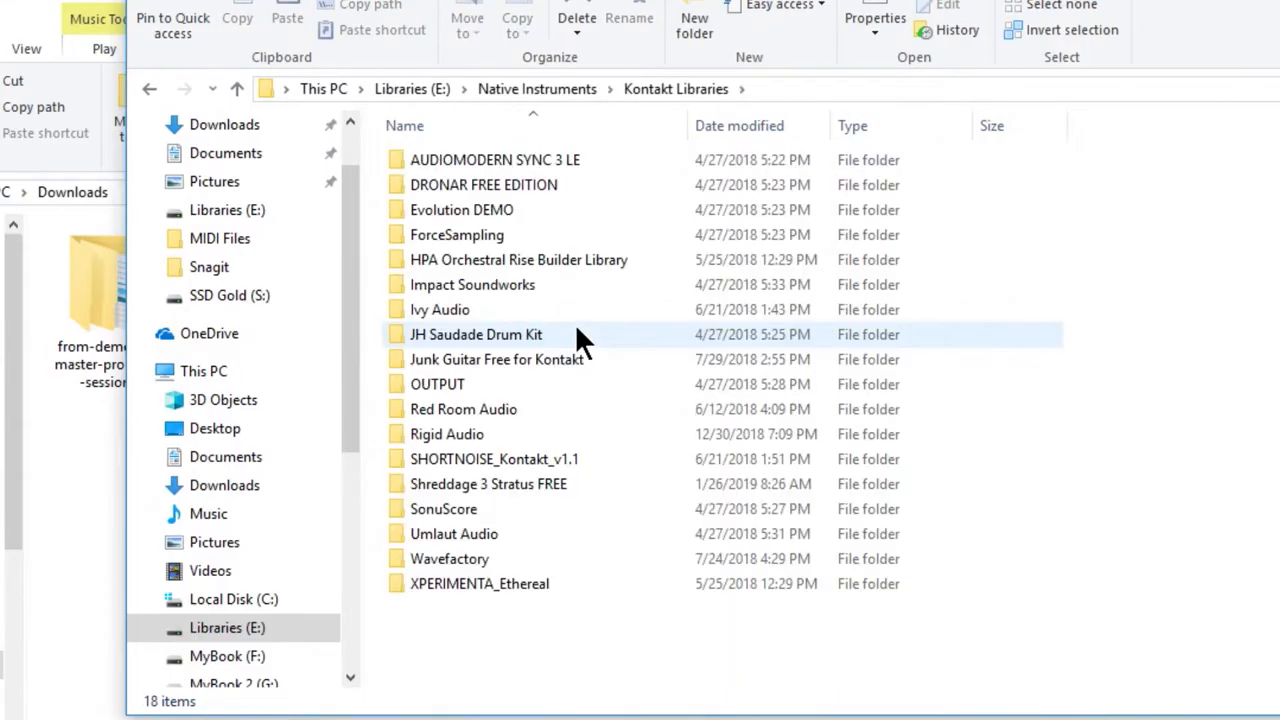
left_click(489, 483)
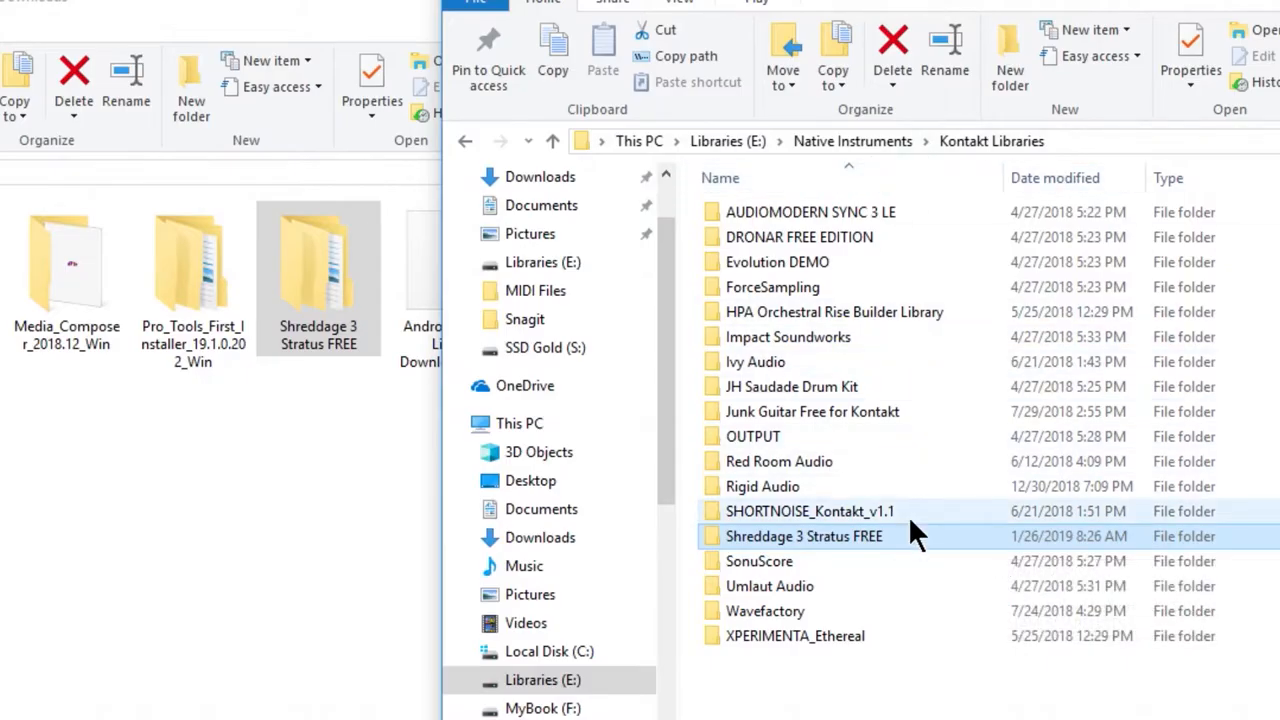
mouse_move(915, 540)
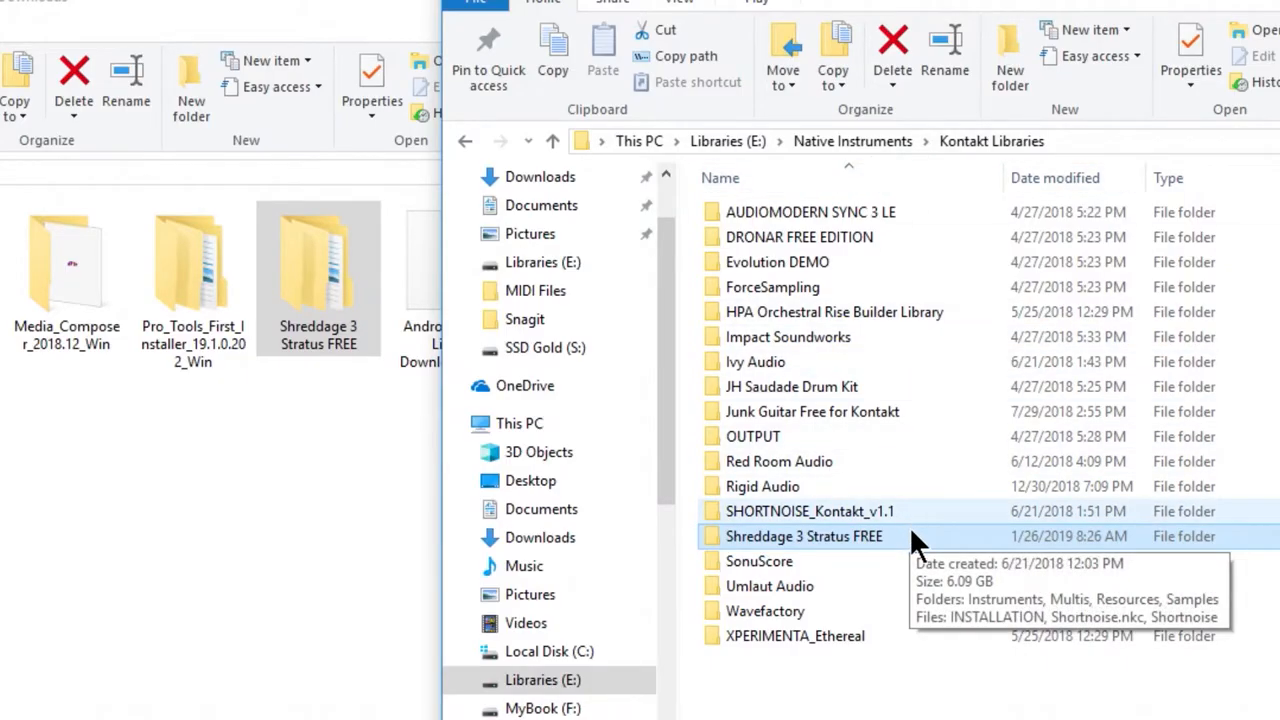
double_click(803, 536)
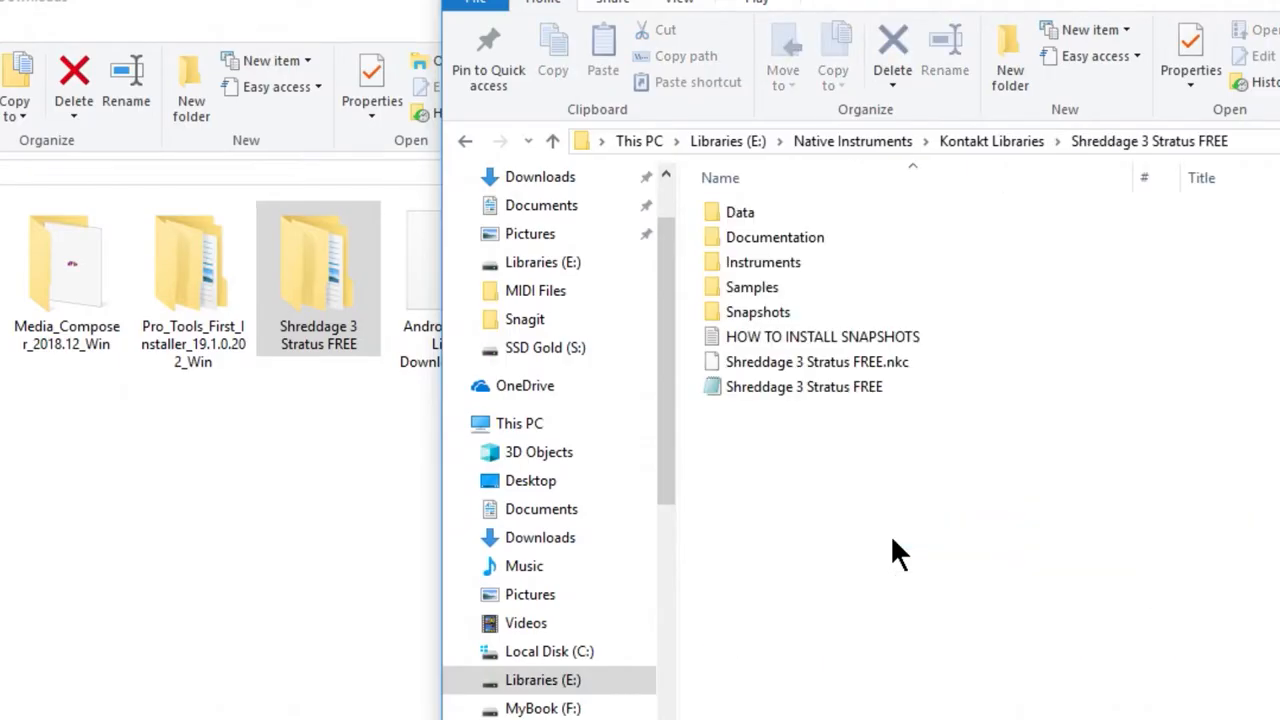
mouse_move(795, 325)
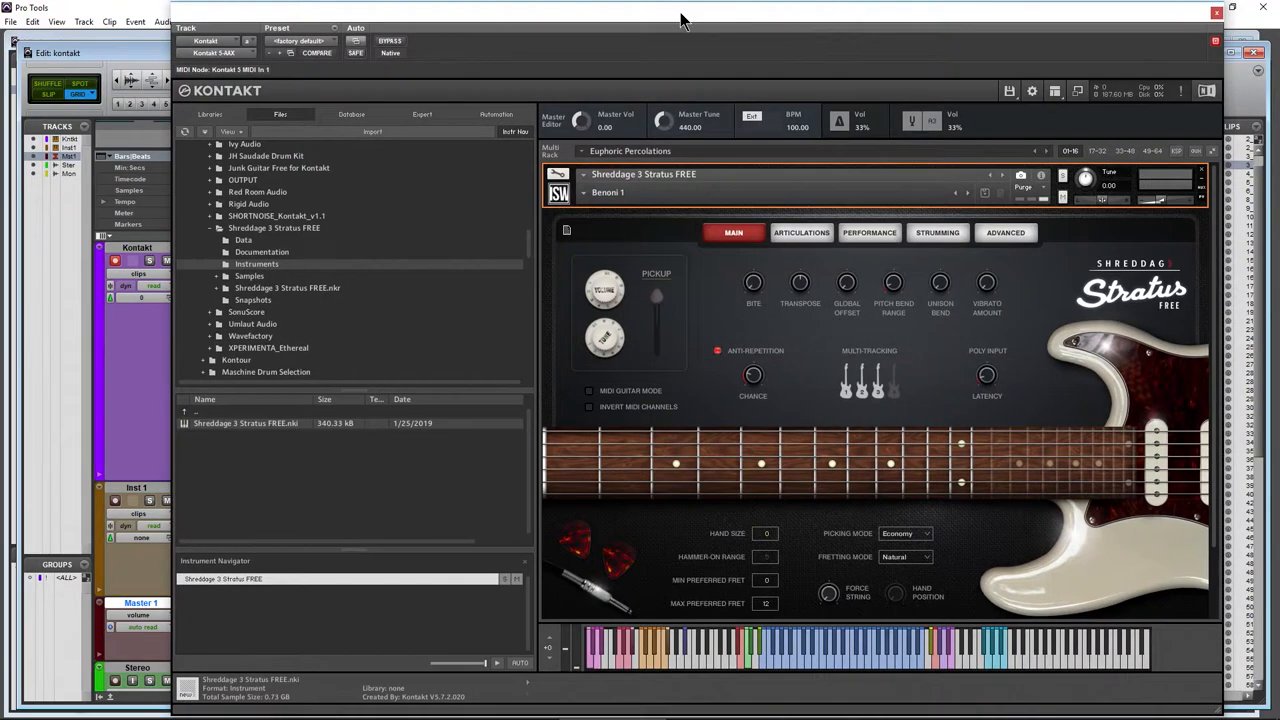
mouse_move(1042, 175)
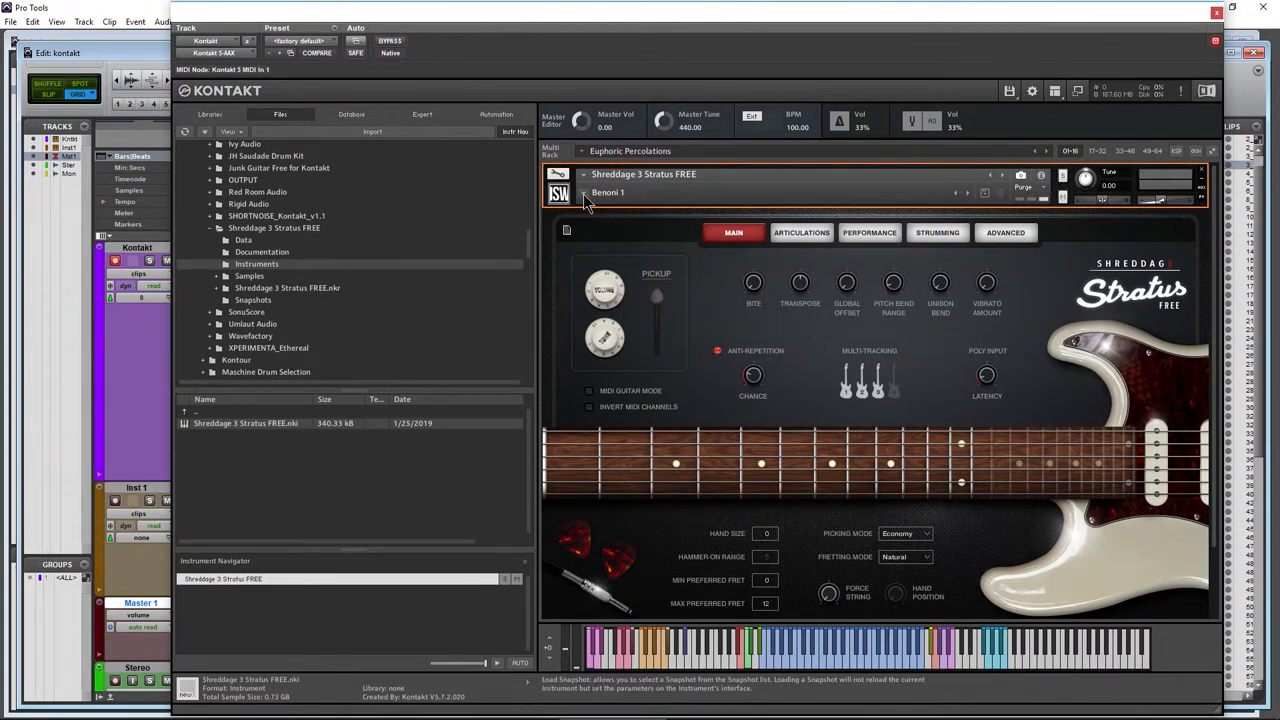
Step: Replace the Benoni 1 snapshot with Brit Power Lead from the header's snapshot menu
left_click(608, 192)
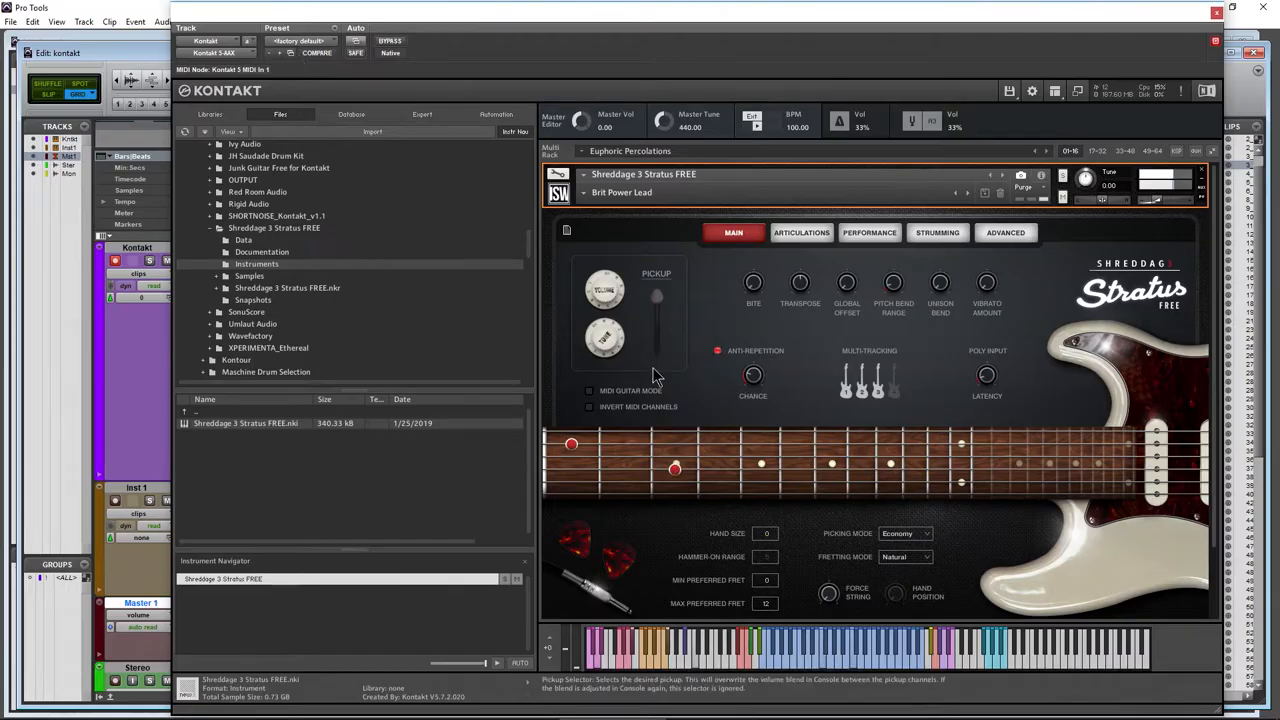
left_click(622, 192)
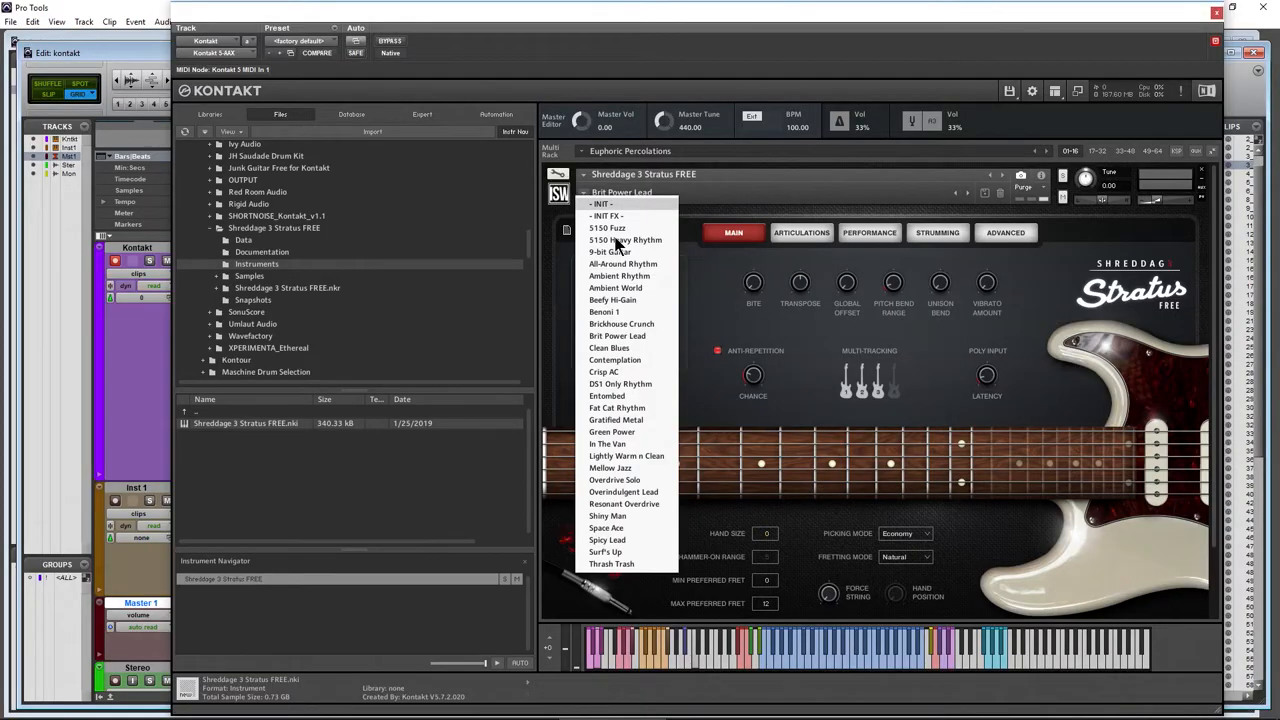
left_click(618, 275)
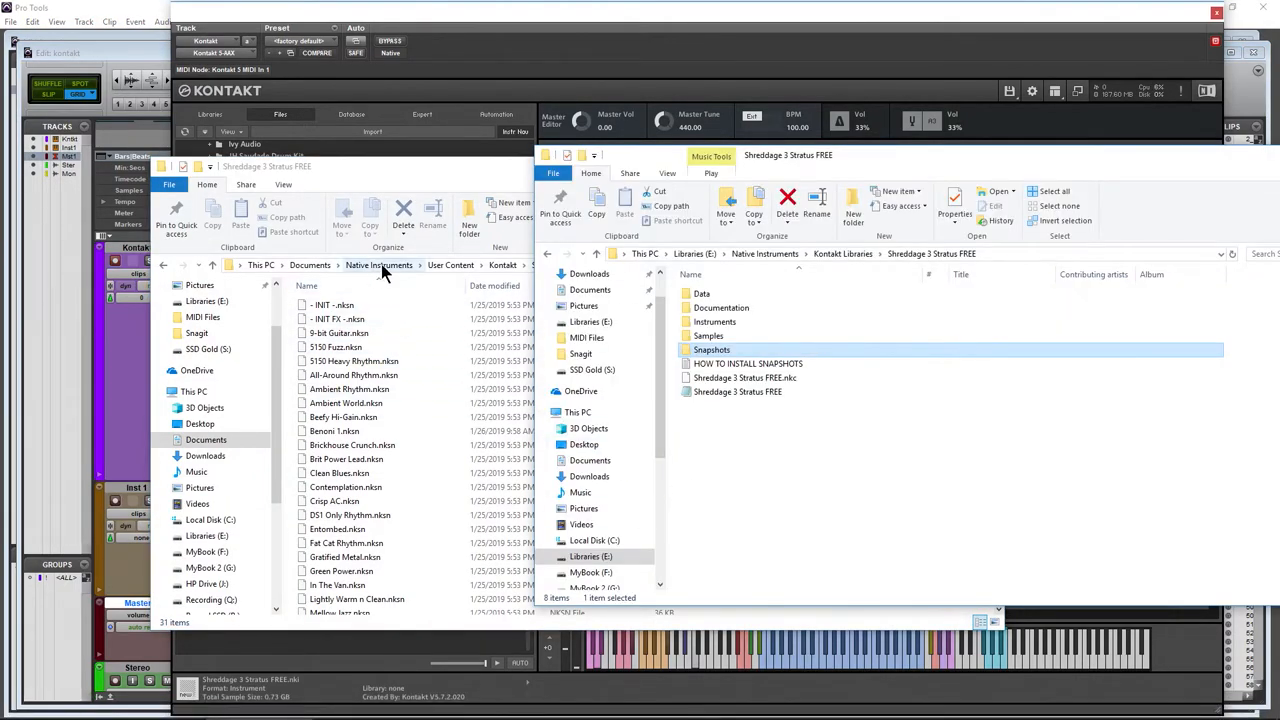
Step: Move snapshot files from the library's Snapshots folder to User Content's Stratus FREE folder
double_click(712, 349)
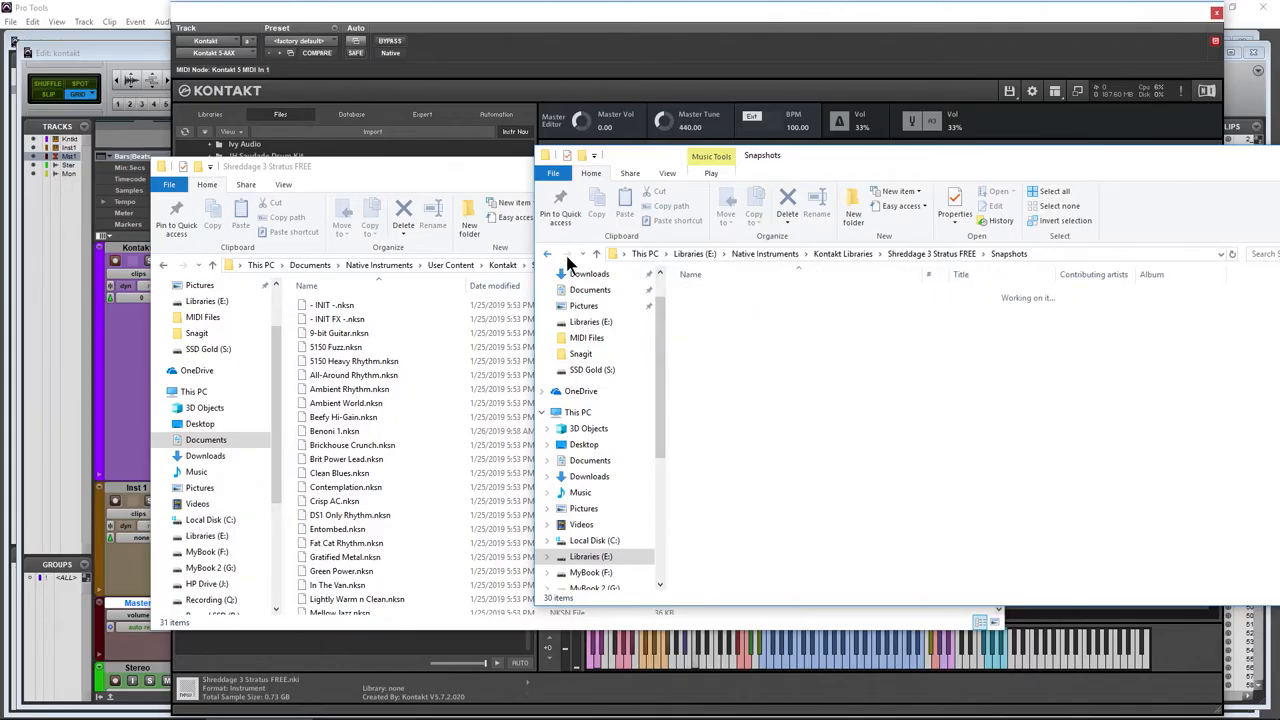
left_click(596, 265)
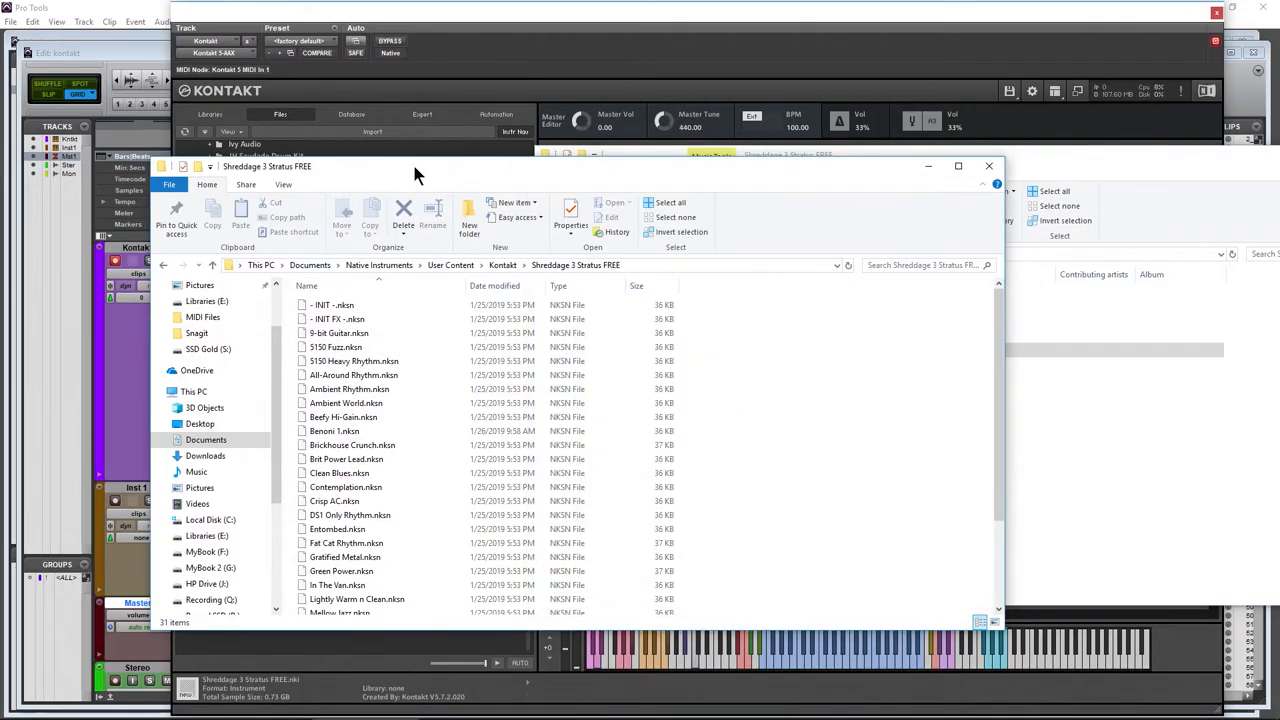
mouse_move(122, 162)
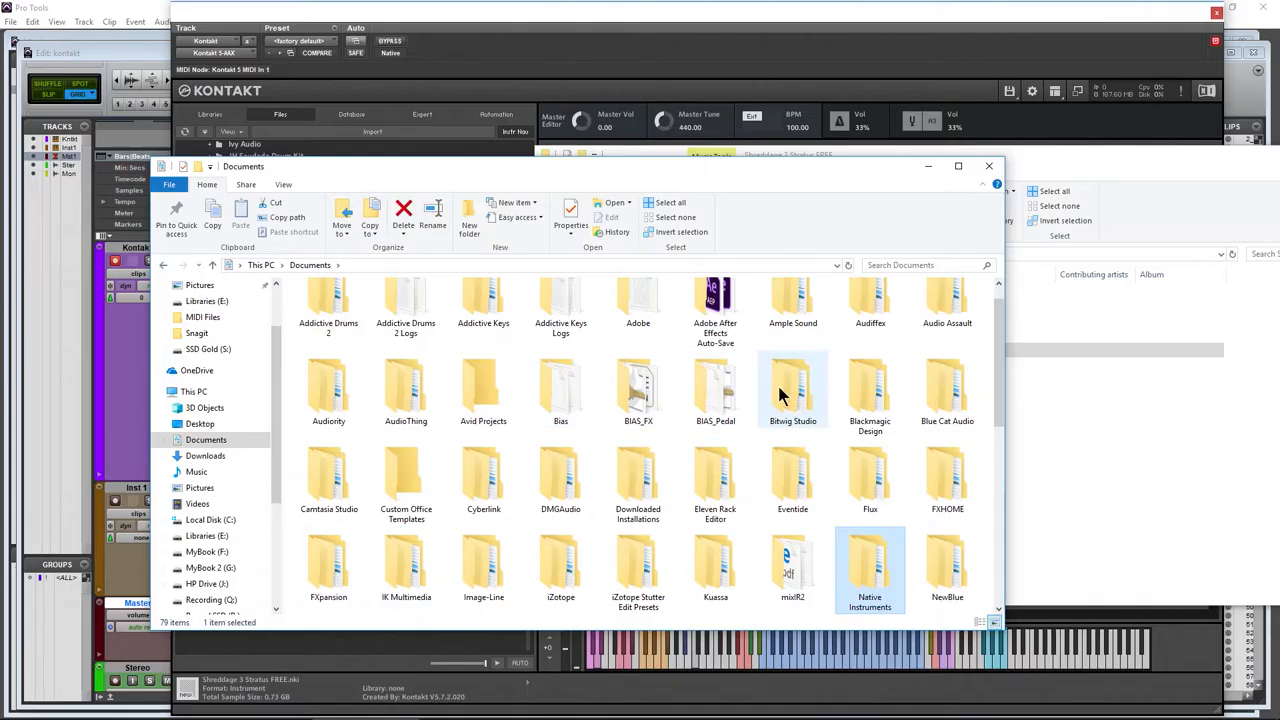
double_click(869, 570)
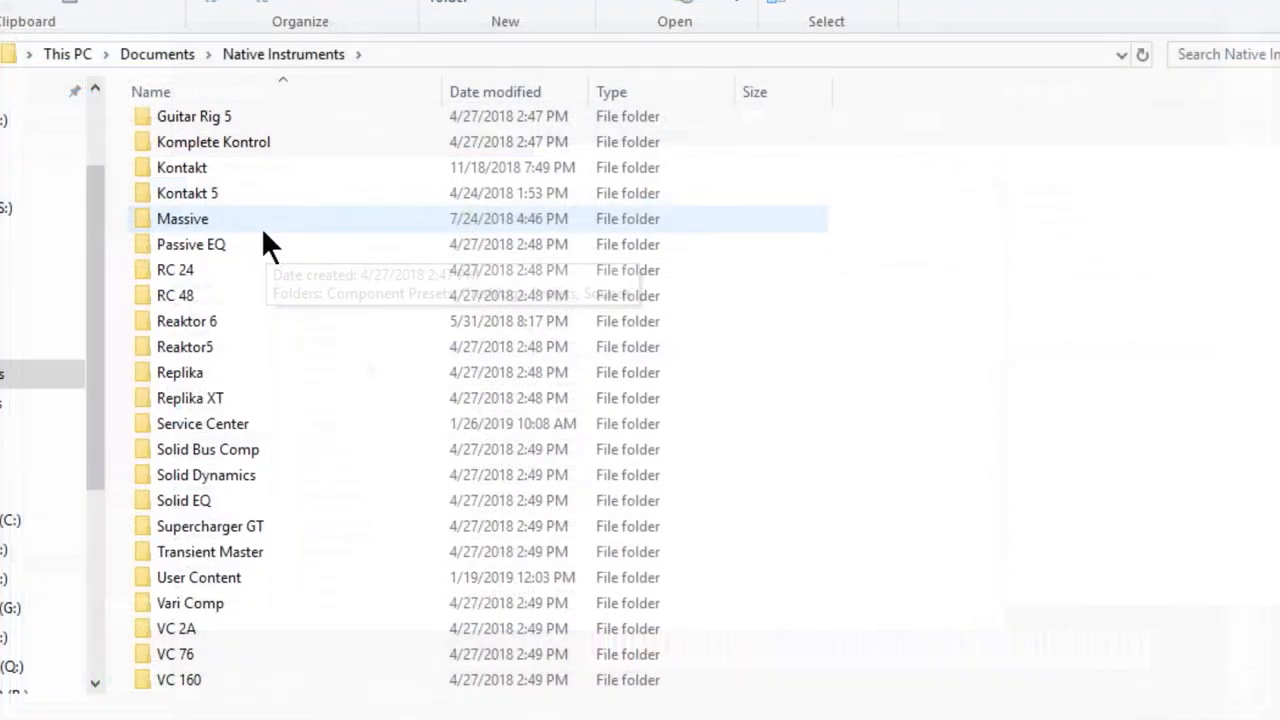
double_click(198, 577)
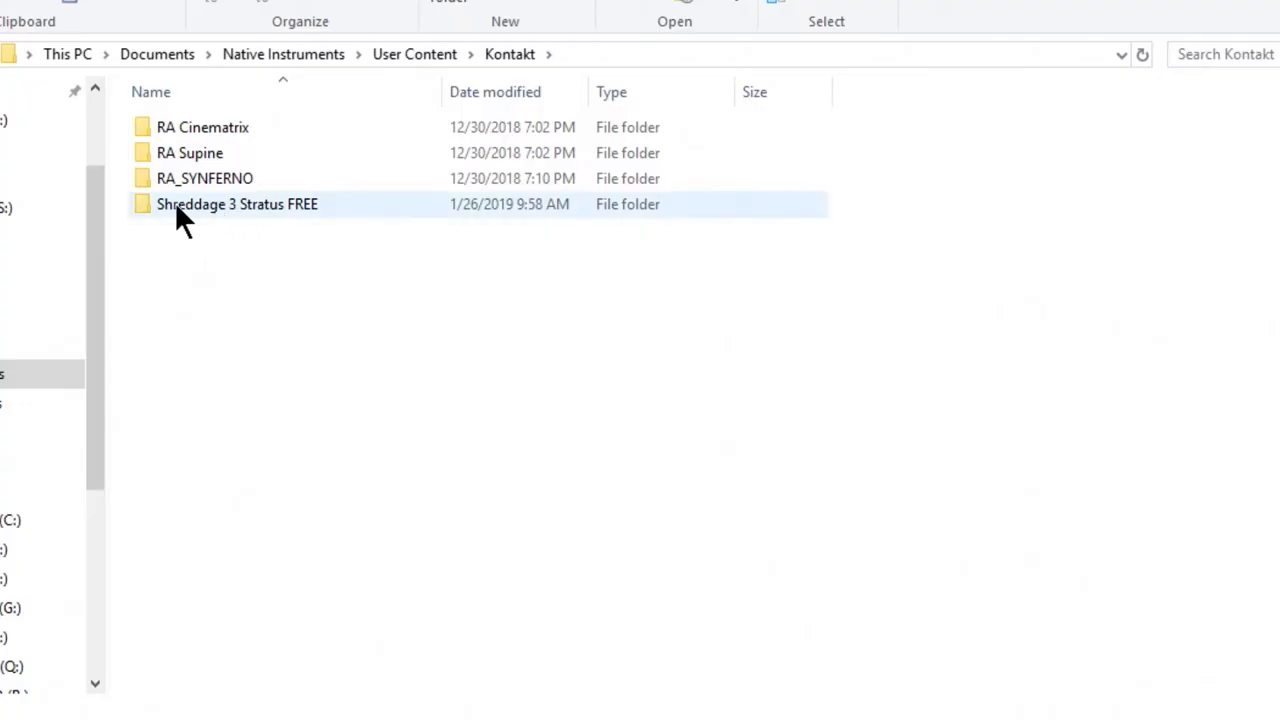
mouse_move(270, 225)
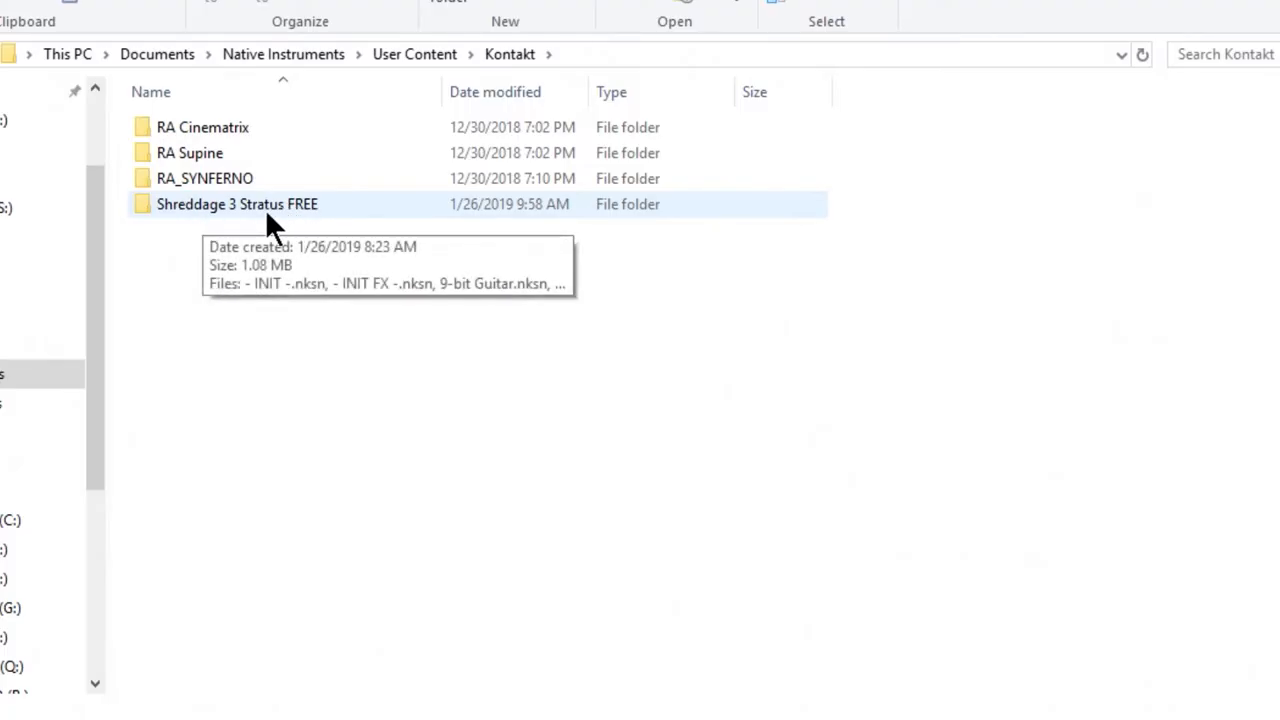
double_click(237, 204)
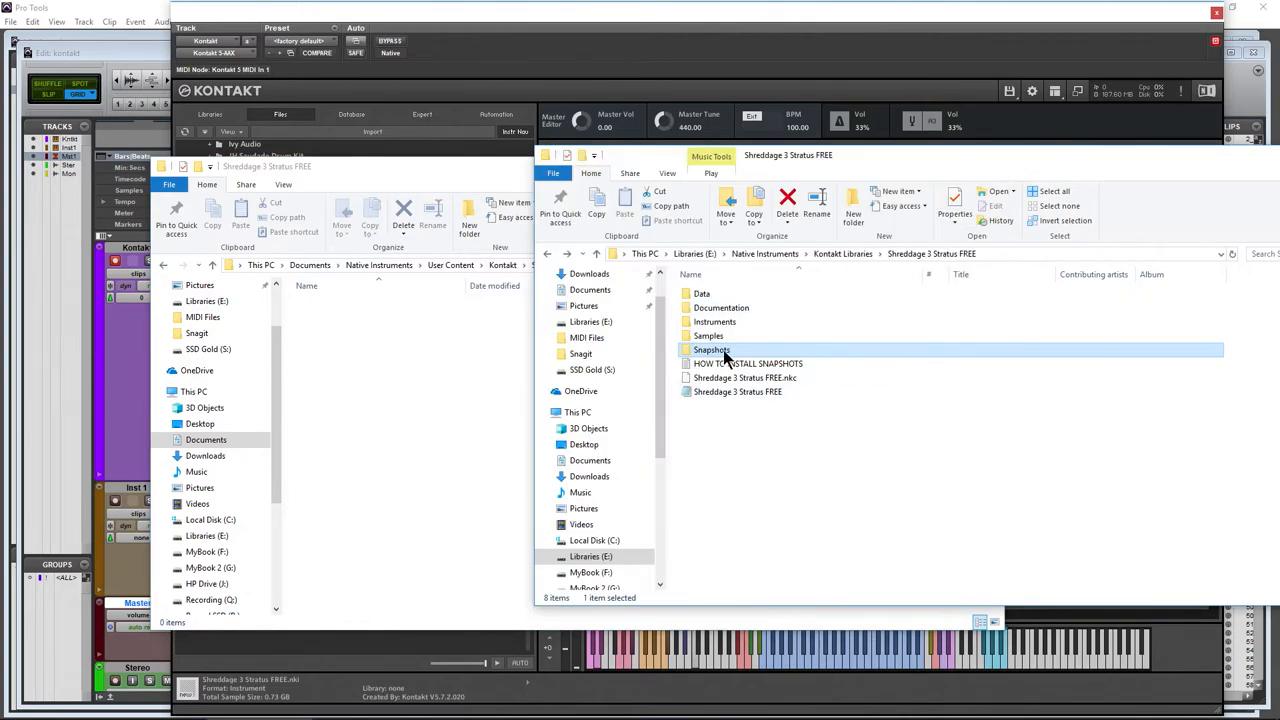
double_click(710, 350)
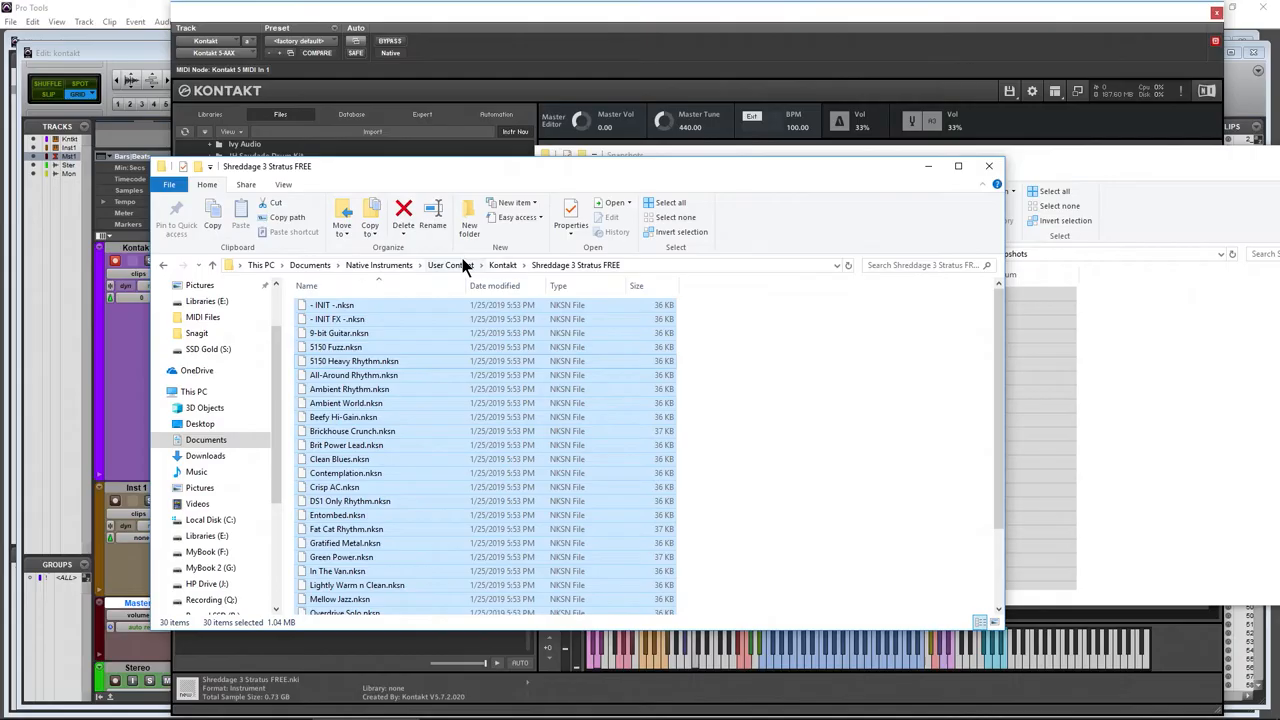
mouse_move(388, 275)
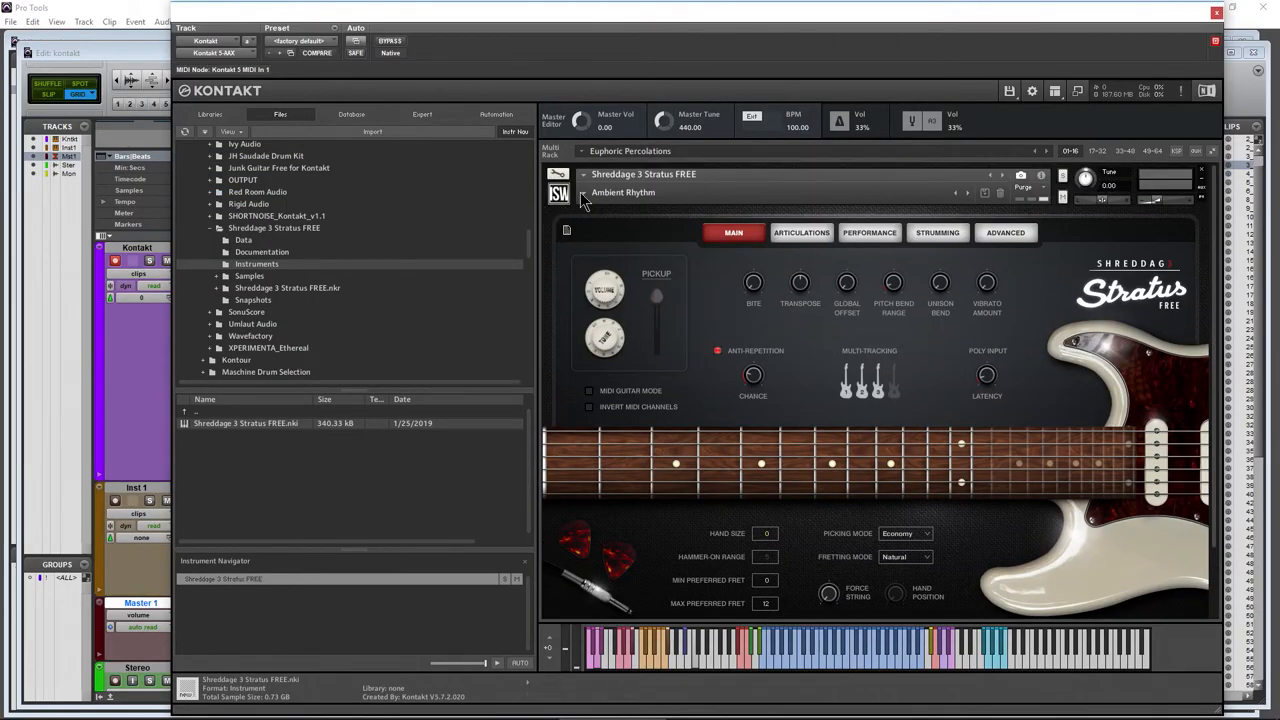
Step: Choose Gratified Metal from the instrument header's snapshot list
left_click(623, 192)
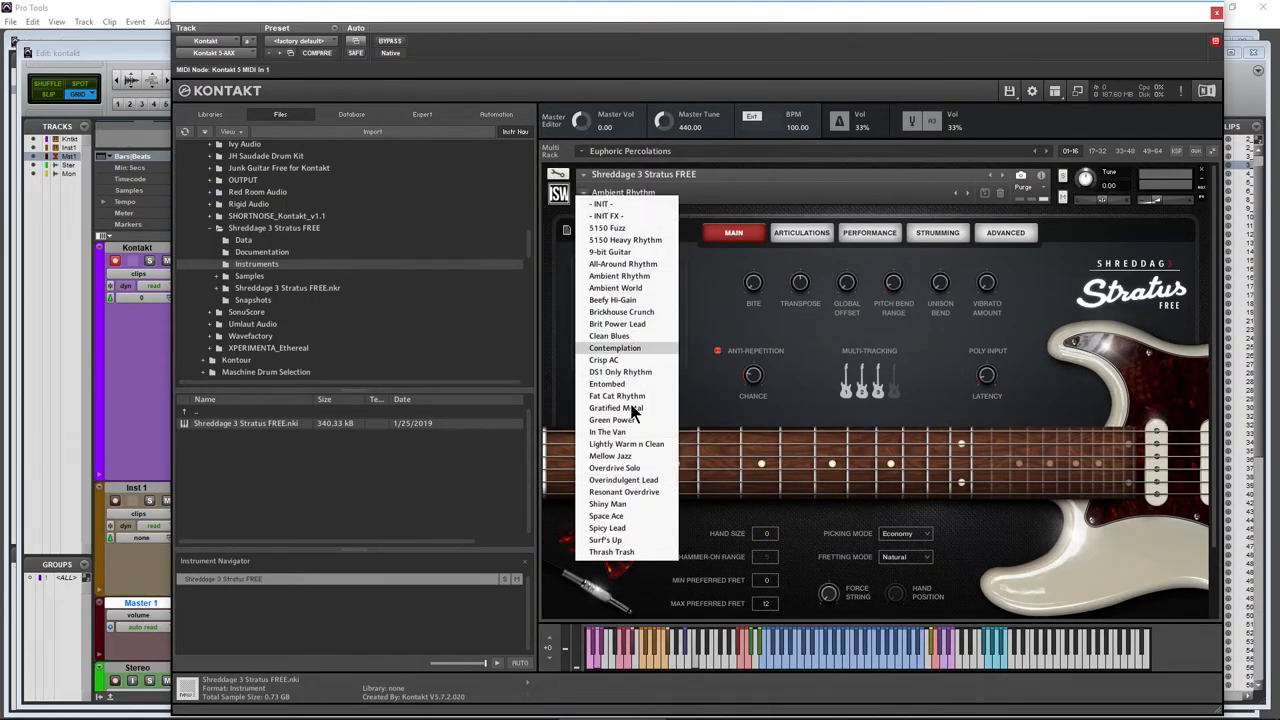
left_click(616, 408)
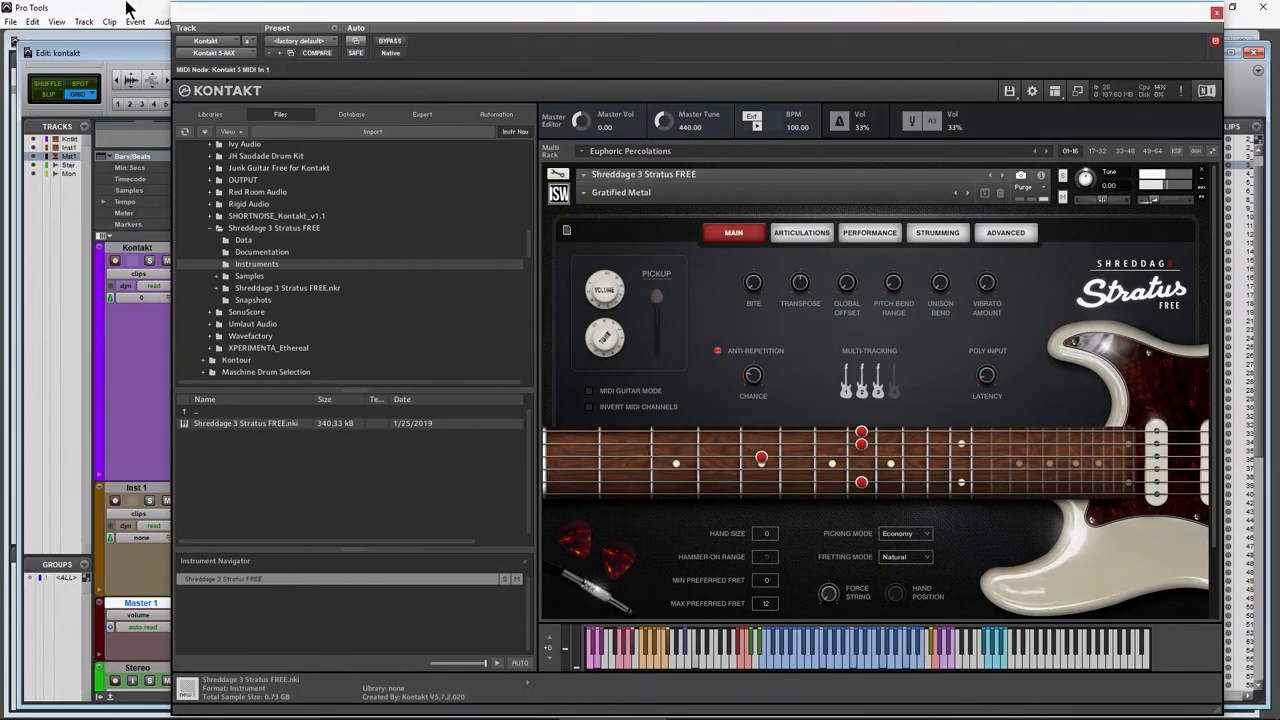
Step: Peek at the Libraries tab, then return to Files and select the Stratus FREE Instruments folder
left_click(210, 114)
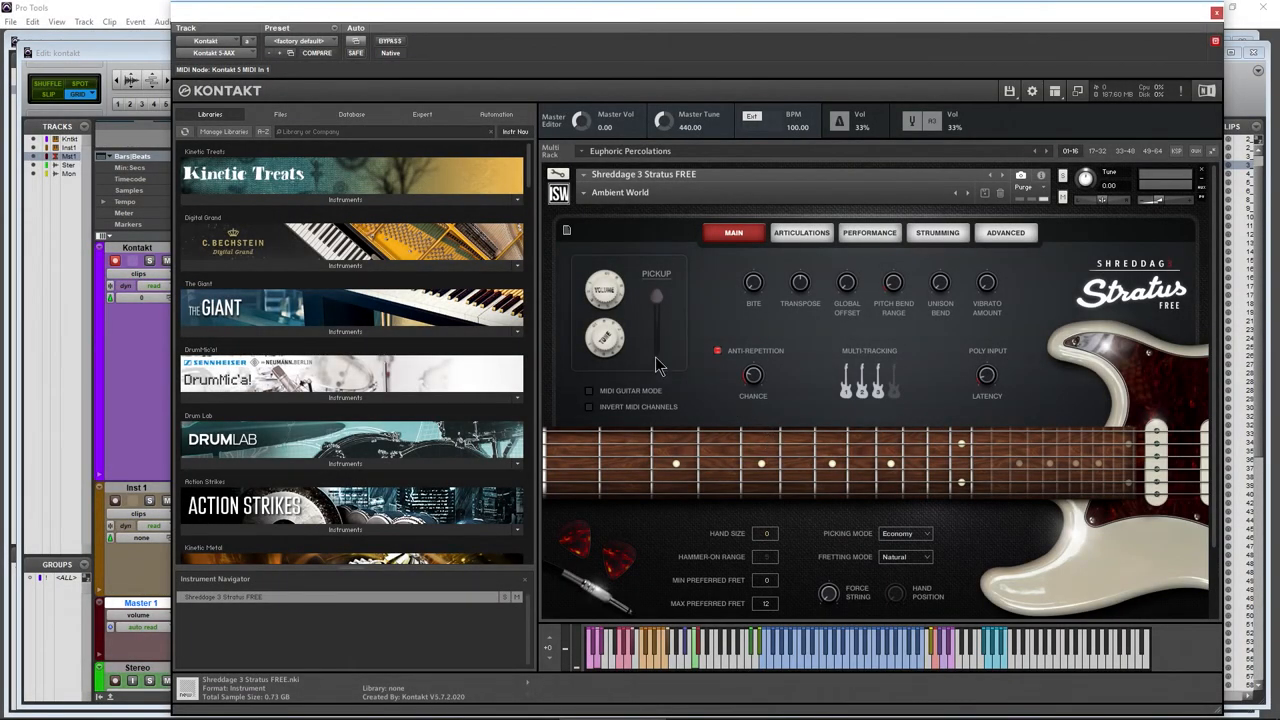
scroll("down", 3)
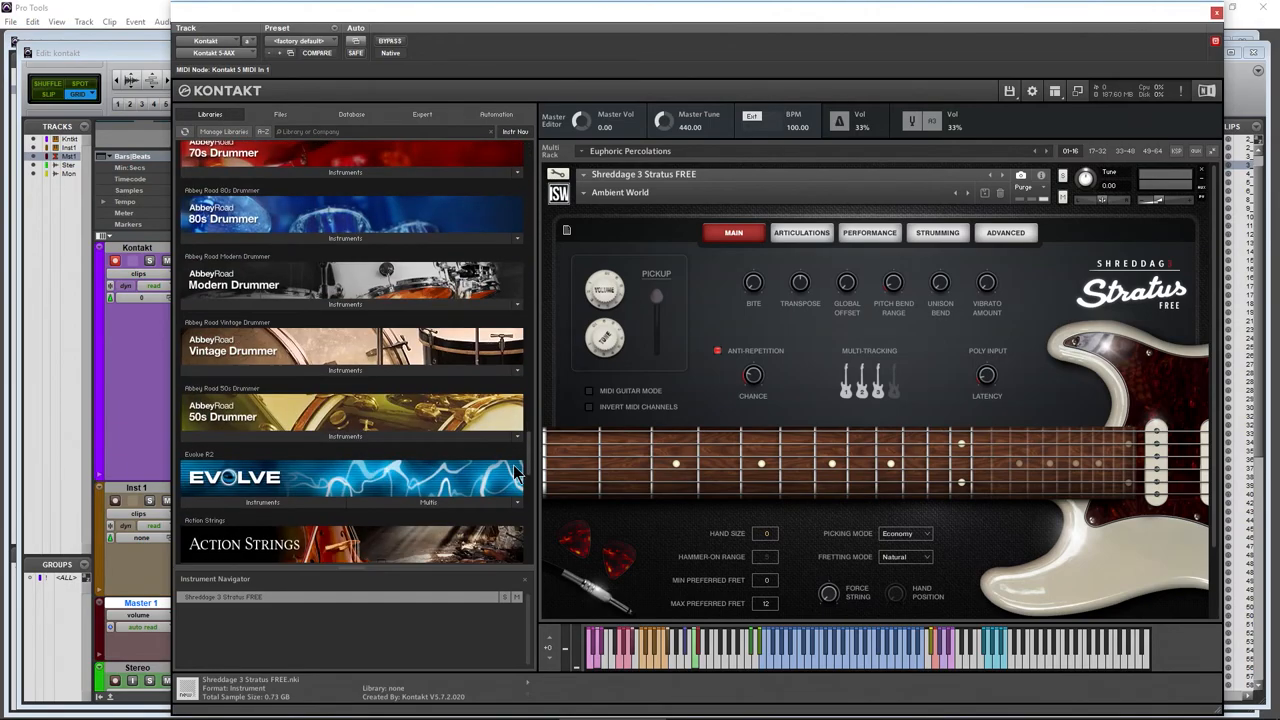
left_click(280, 114)
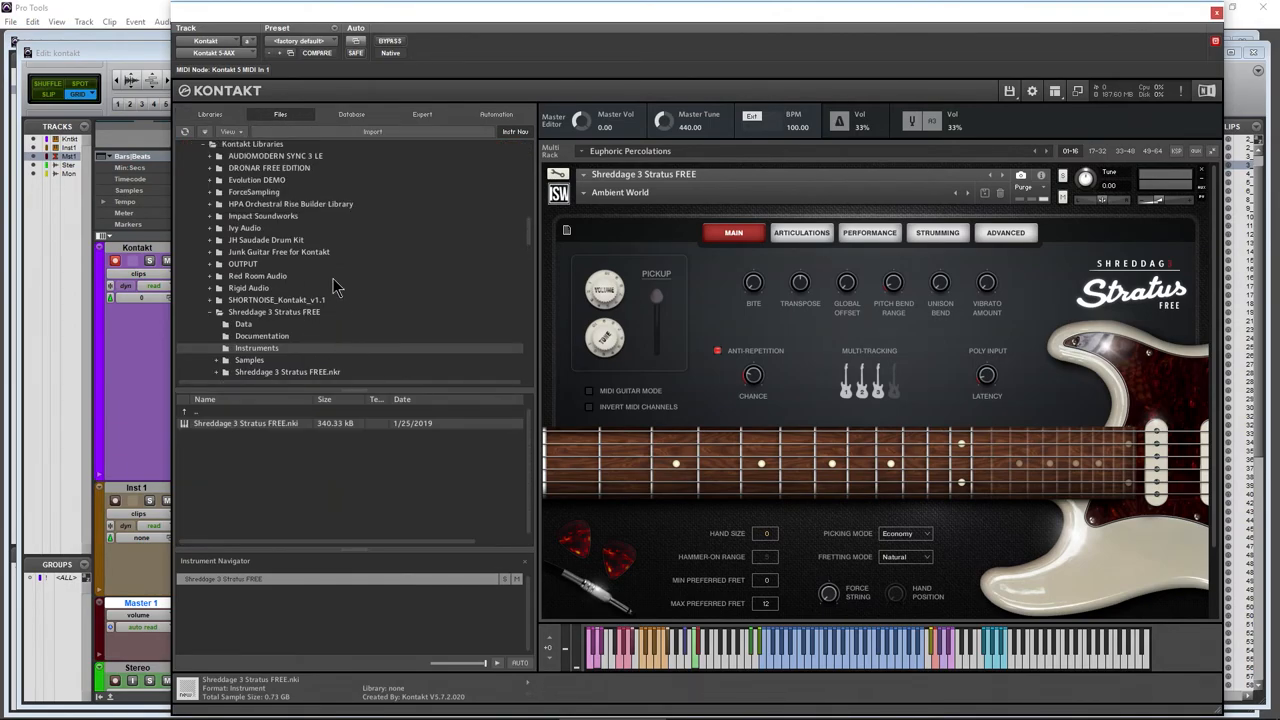
scroll("down", 3)
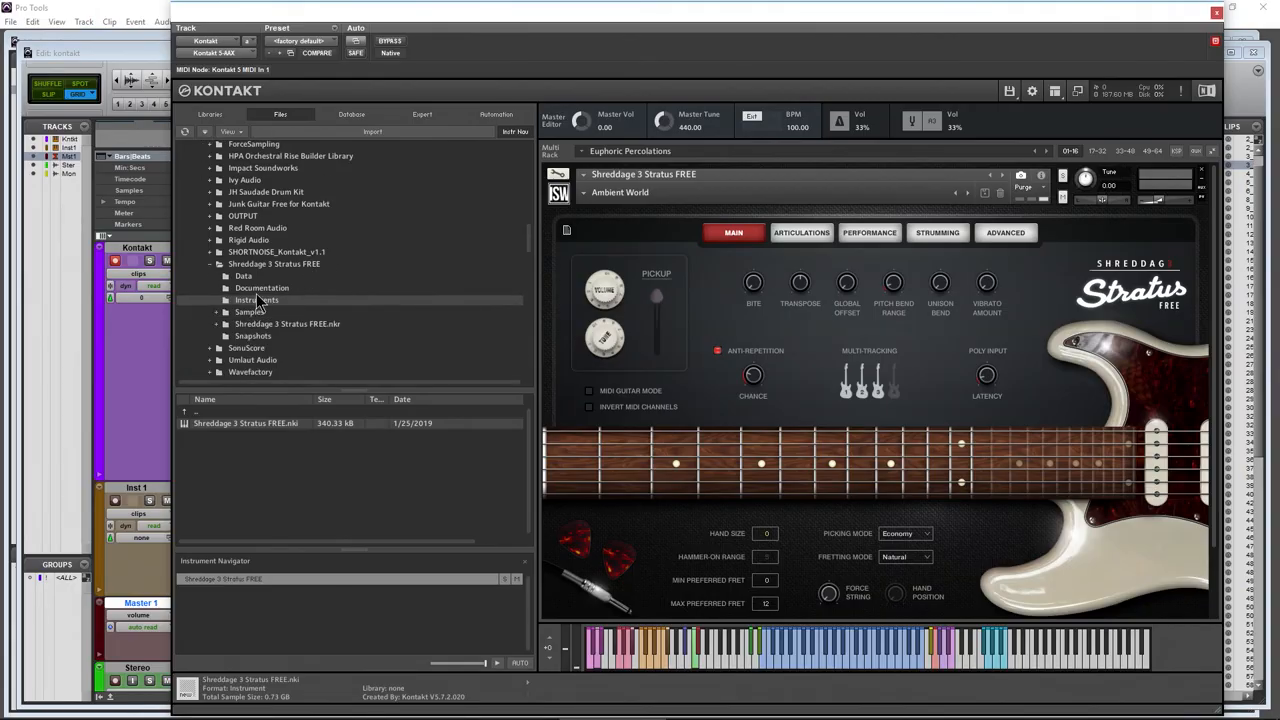
left_click(245, 423)
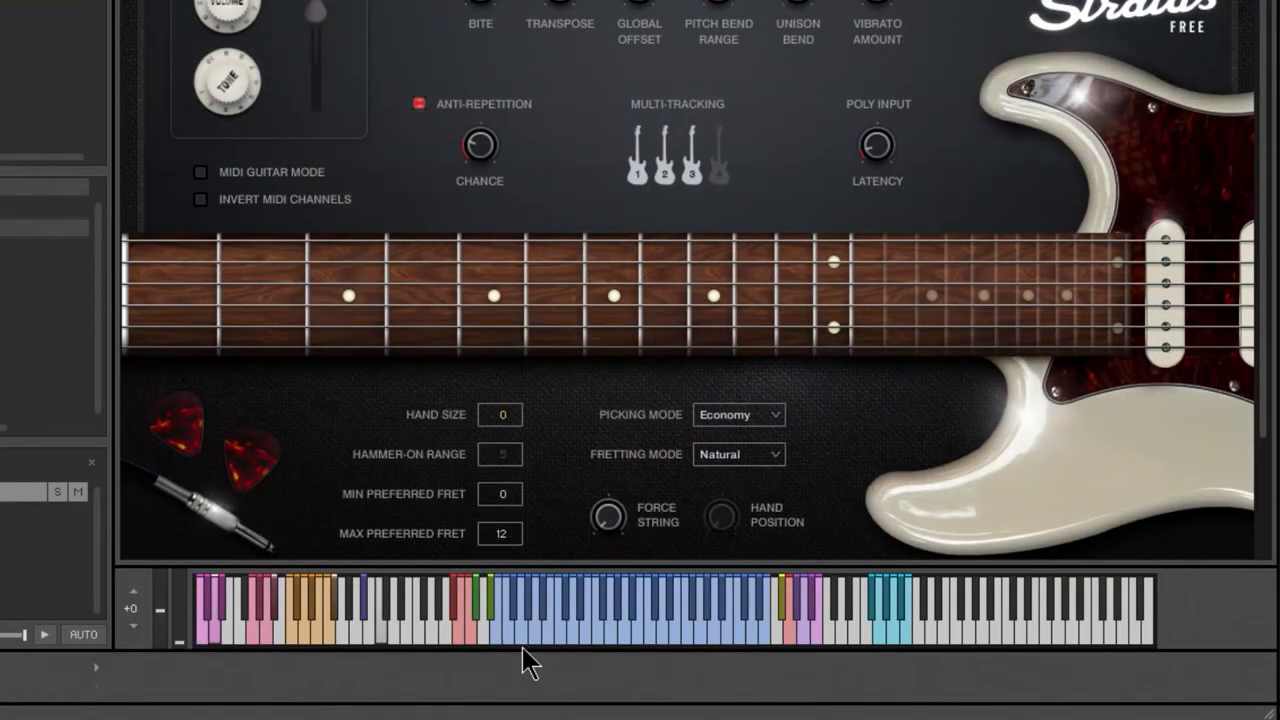
mouse_move(293, 648)
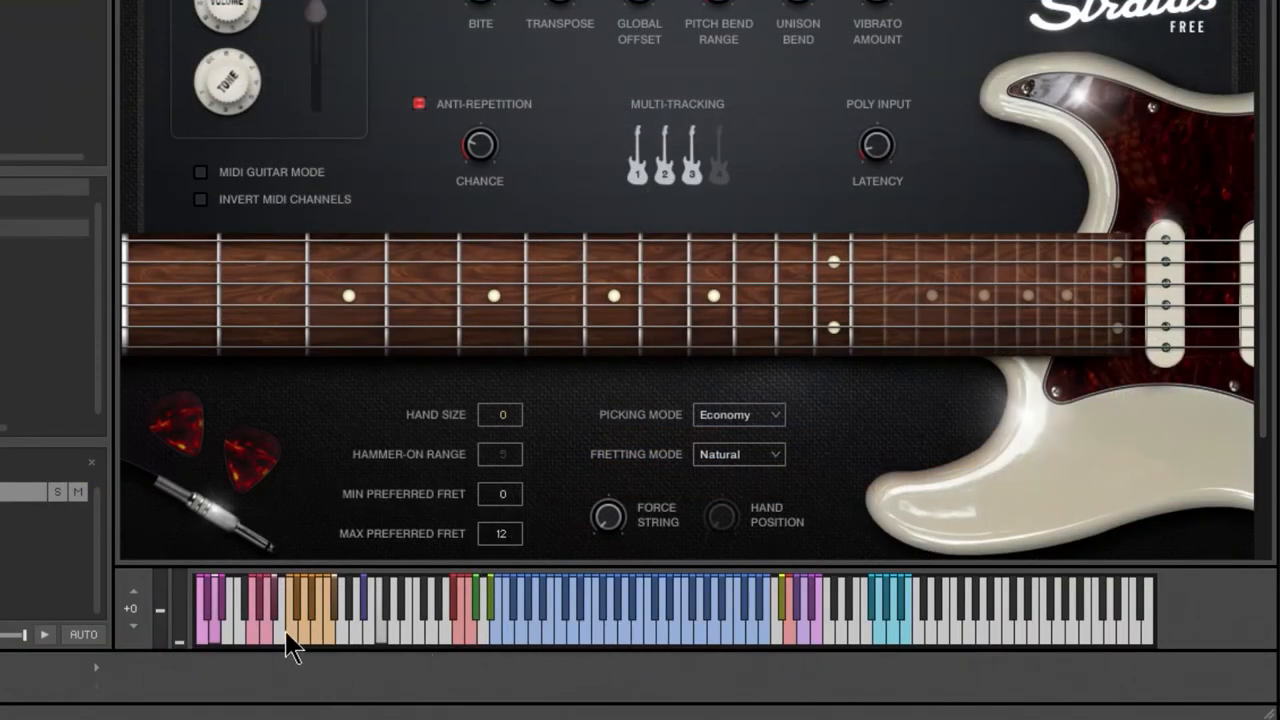